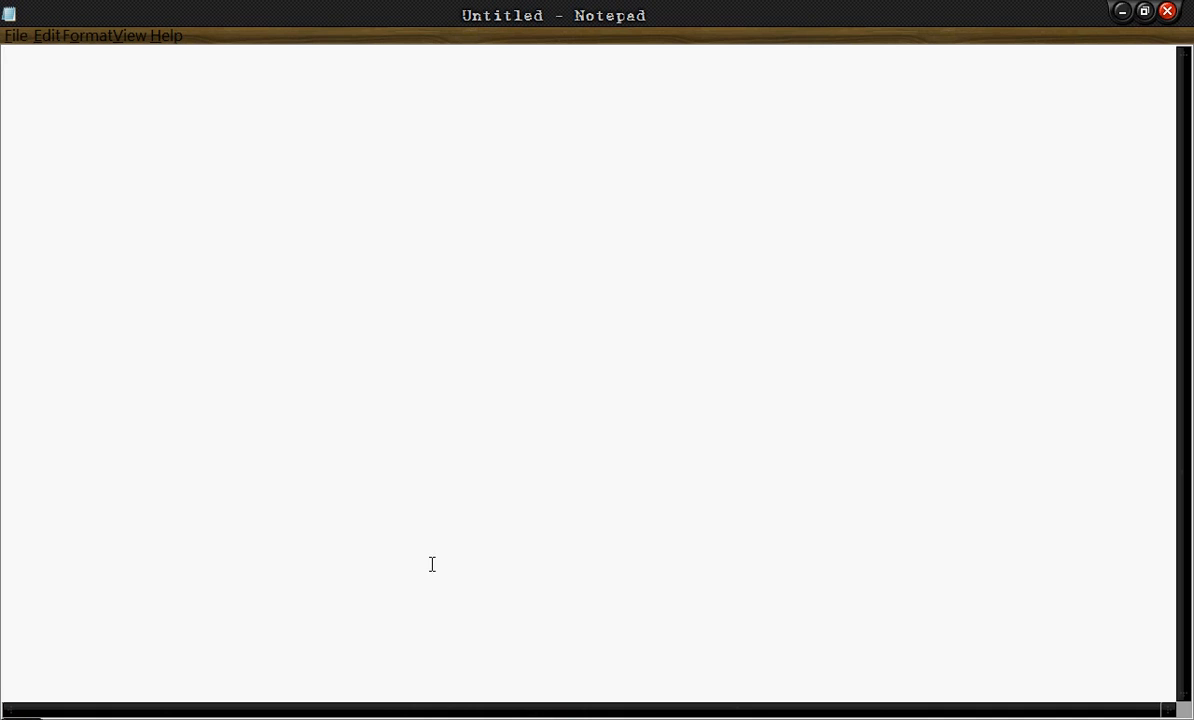
- Write the intro 'so hey guys im goin to teach you how to download'
type("so hey")
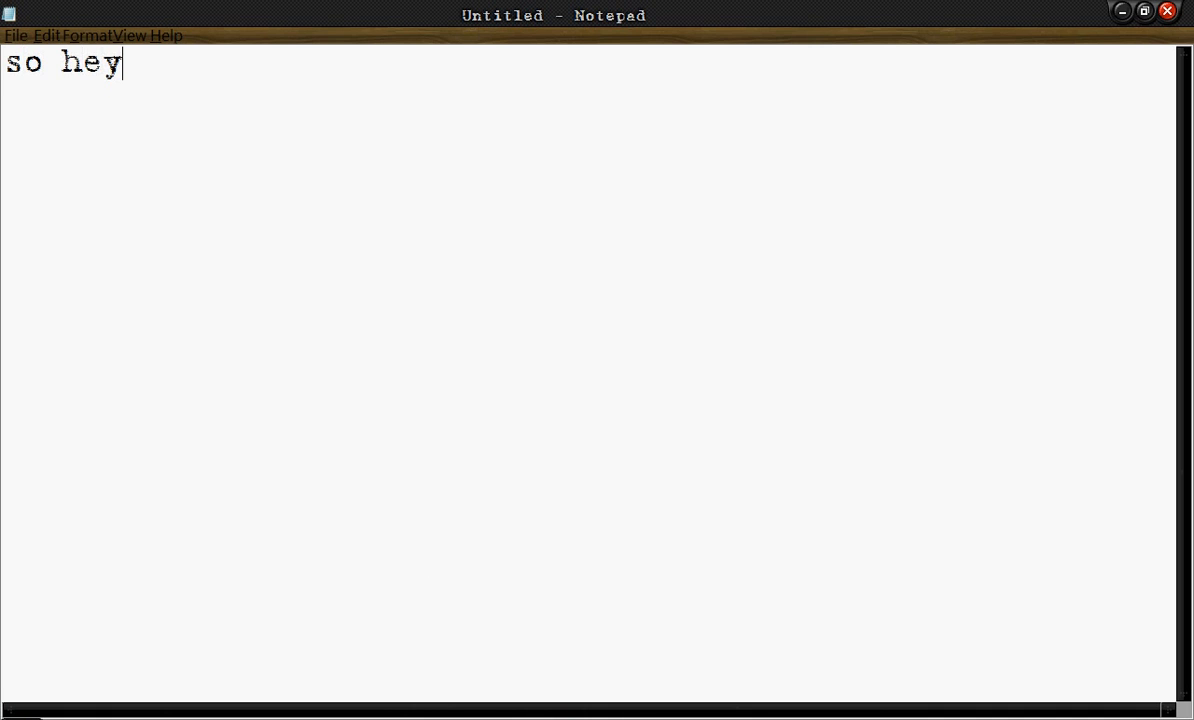
type("guys i")
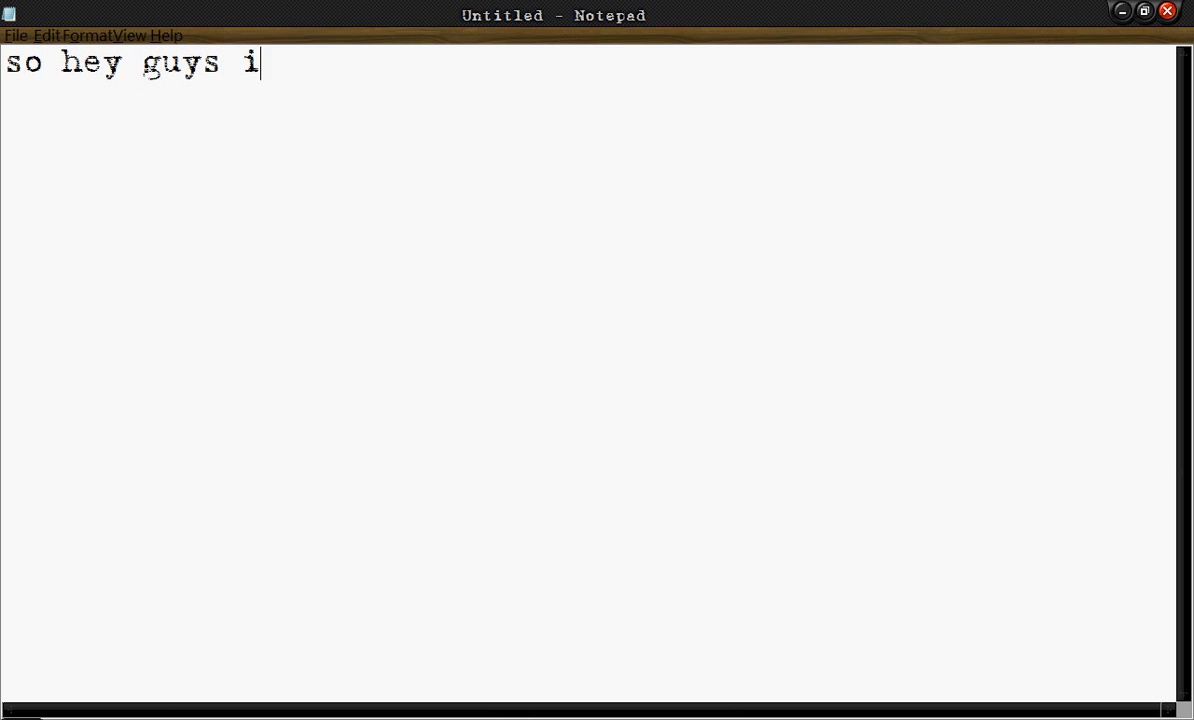
type("m goin to tea")
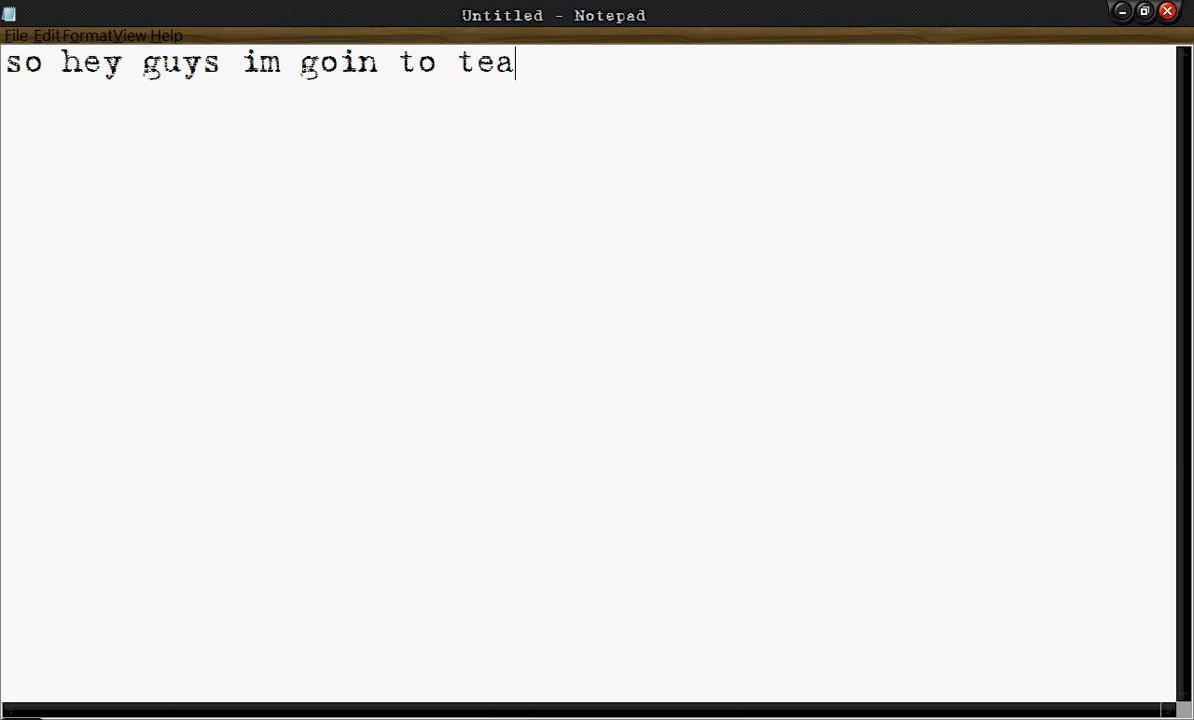
type("ch you h")
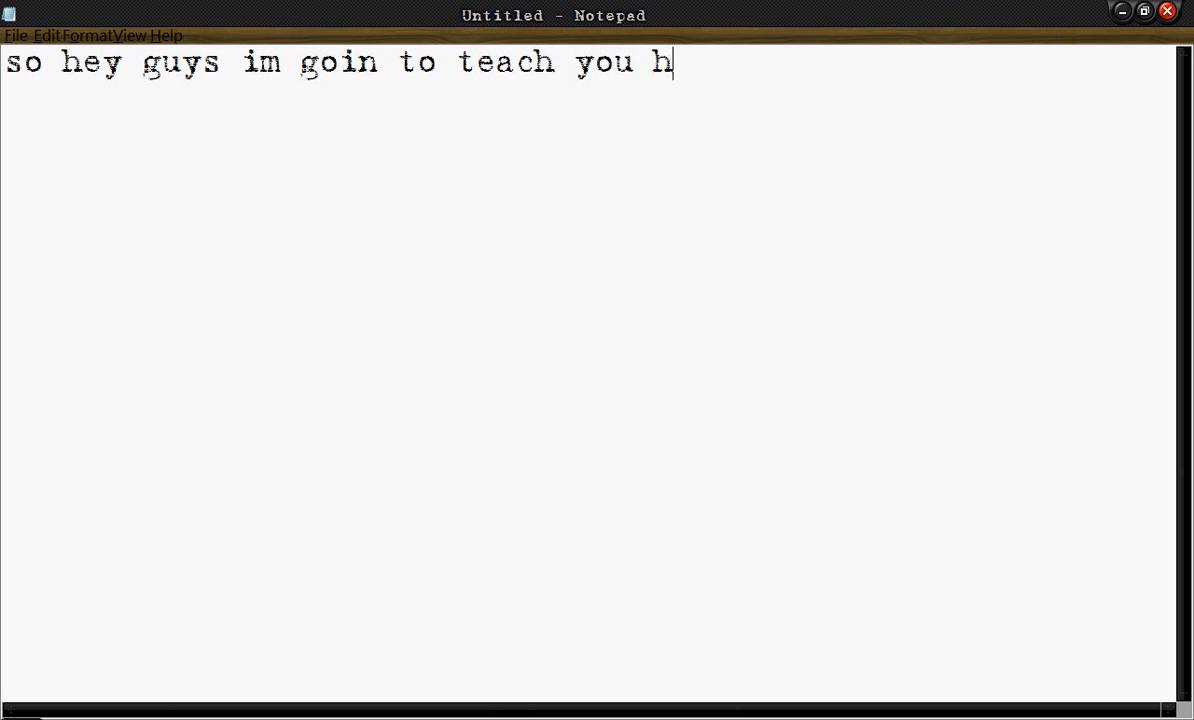
type("ow to download")
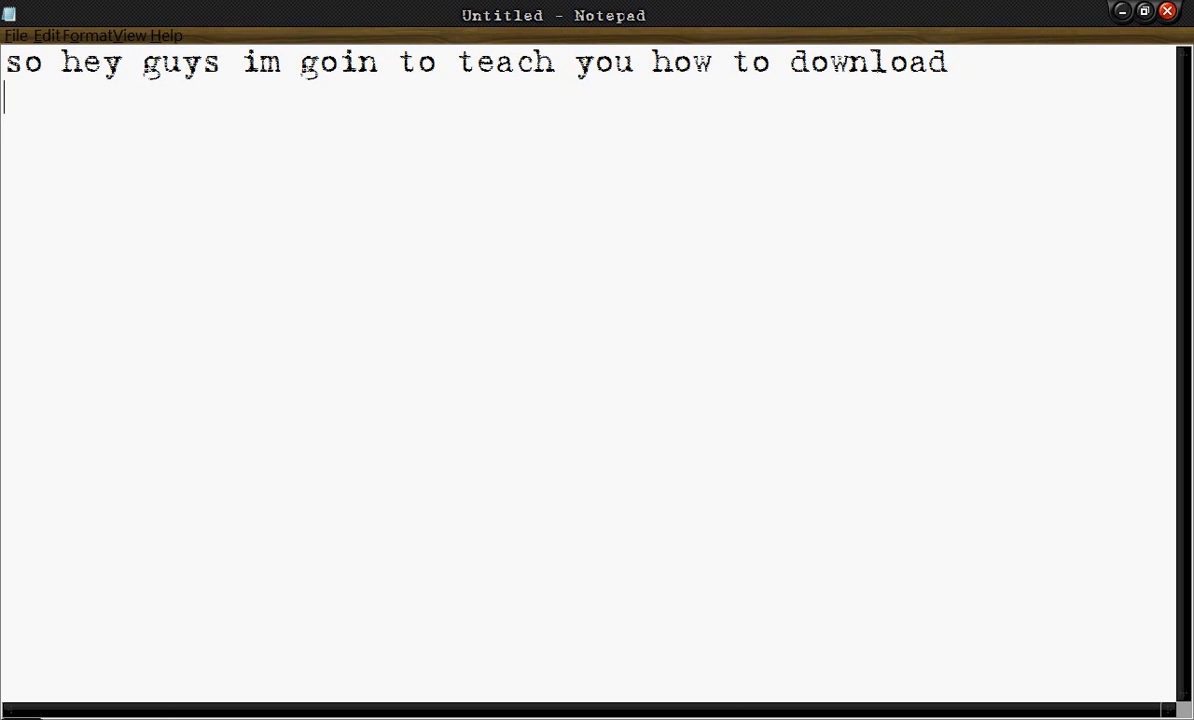
- Finish the intro with 'need for speed world closed beta', fixing the 'bety' typo
type("need for sp")
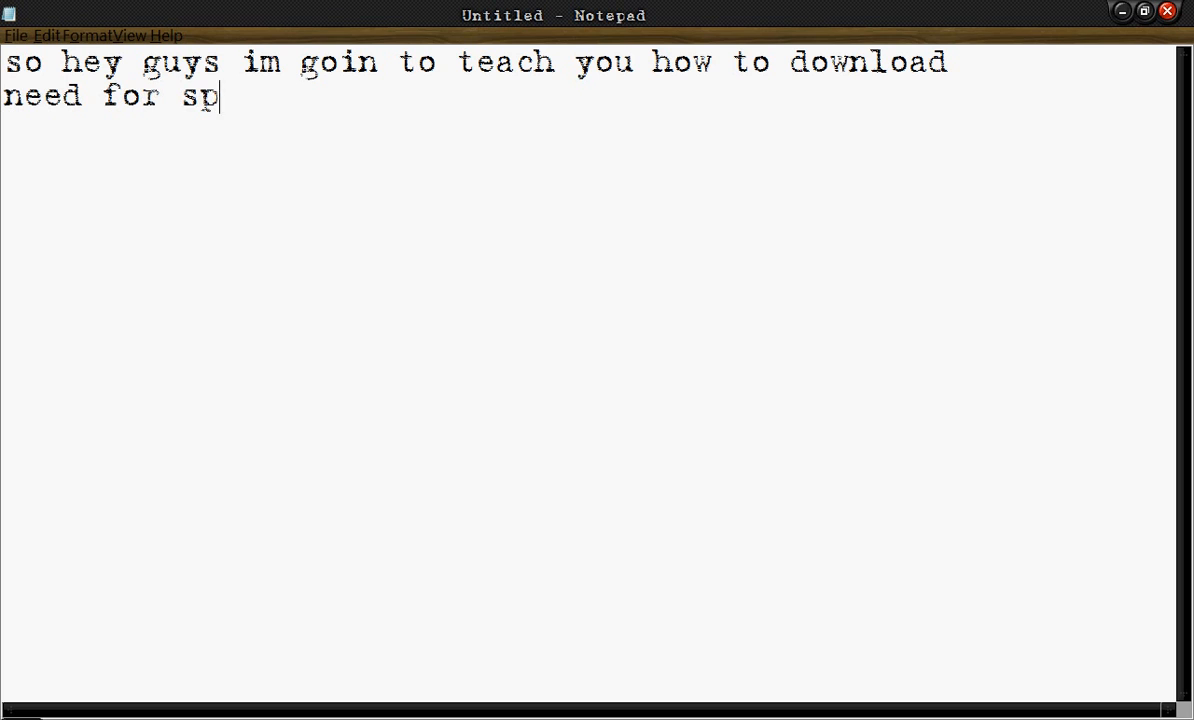
type("eed world bety")
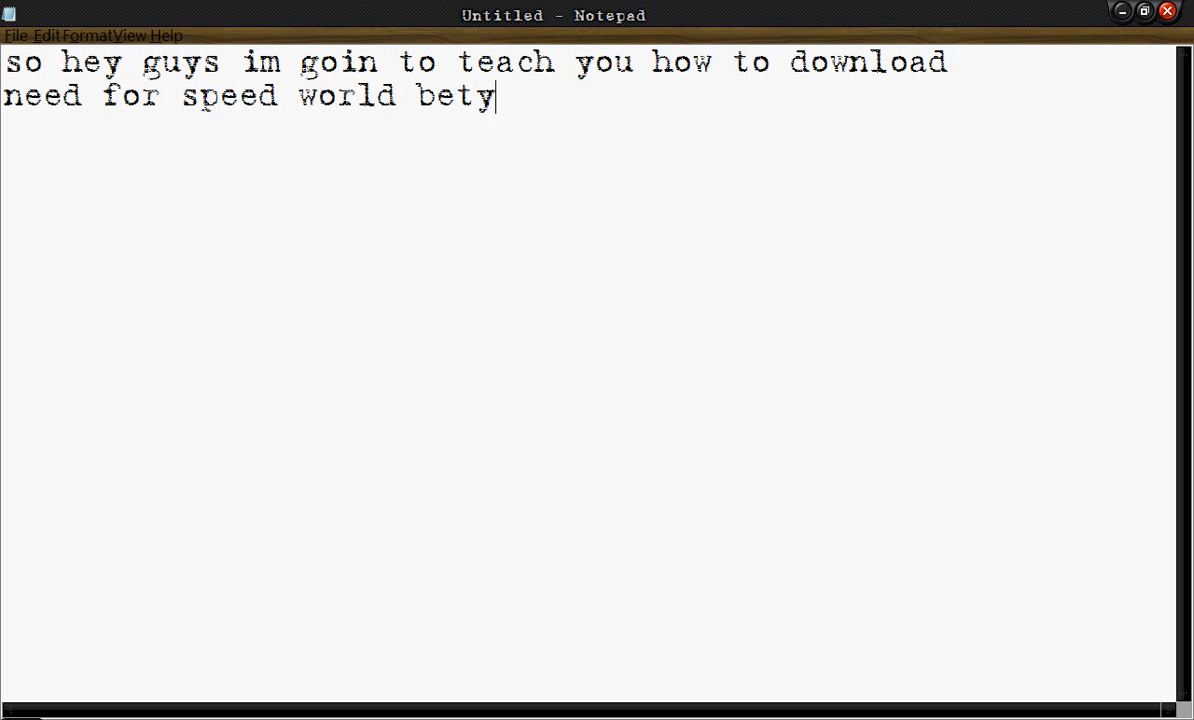
key("backspace")
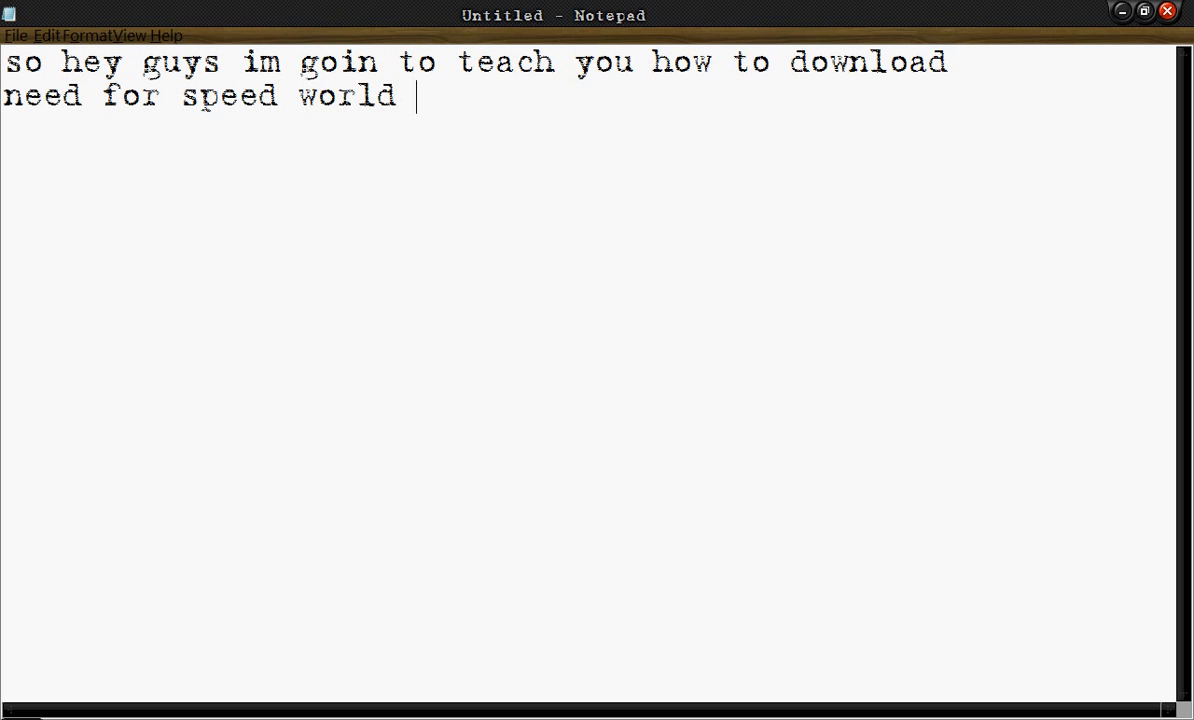
type("closed be")
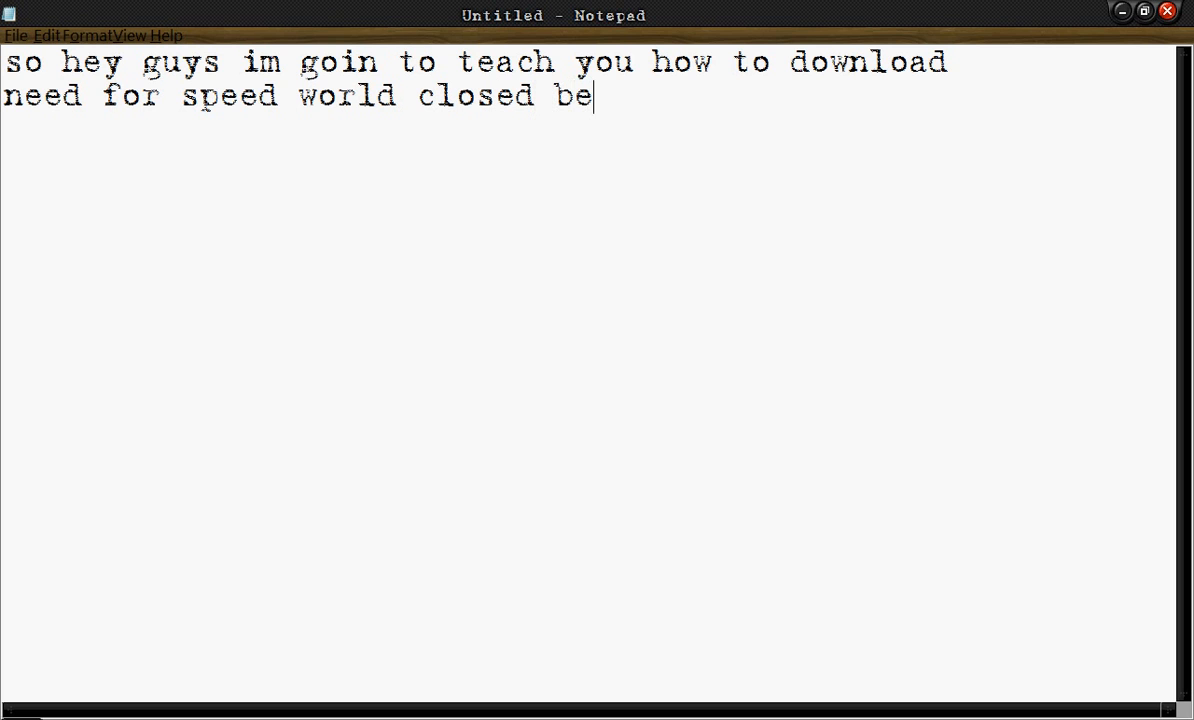
type("ta")
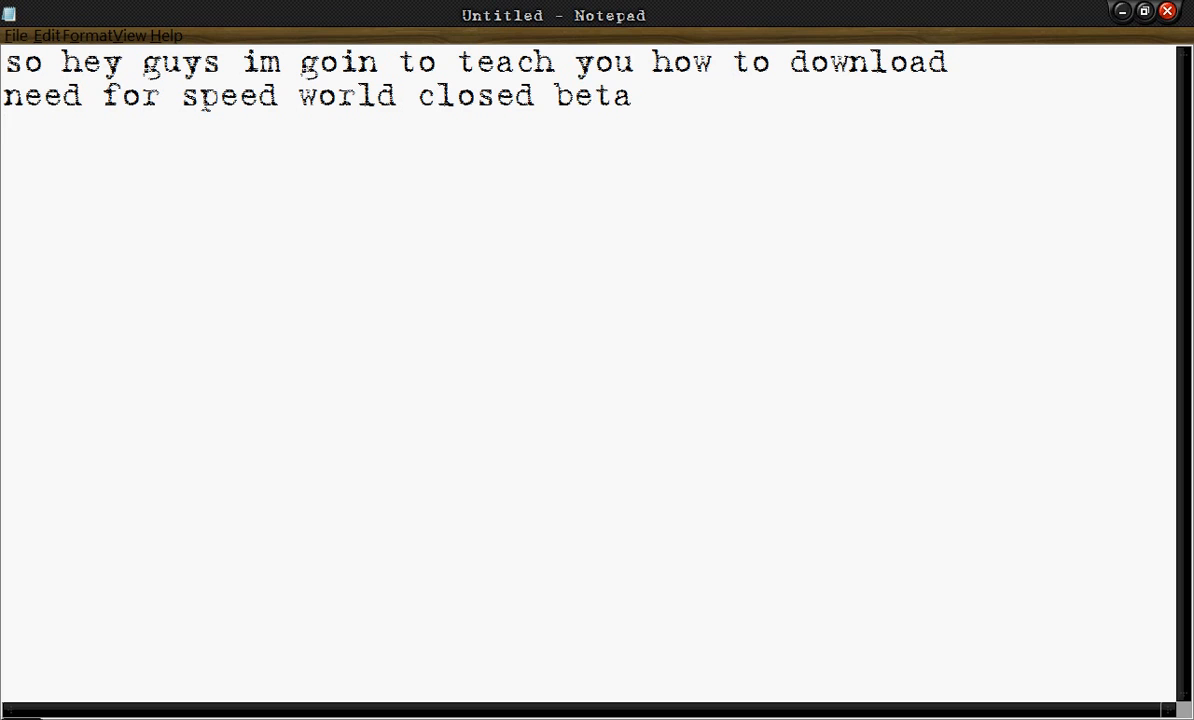
- Add step '1.goto world.needforspeed.com' below the intro
type("1.")
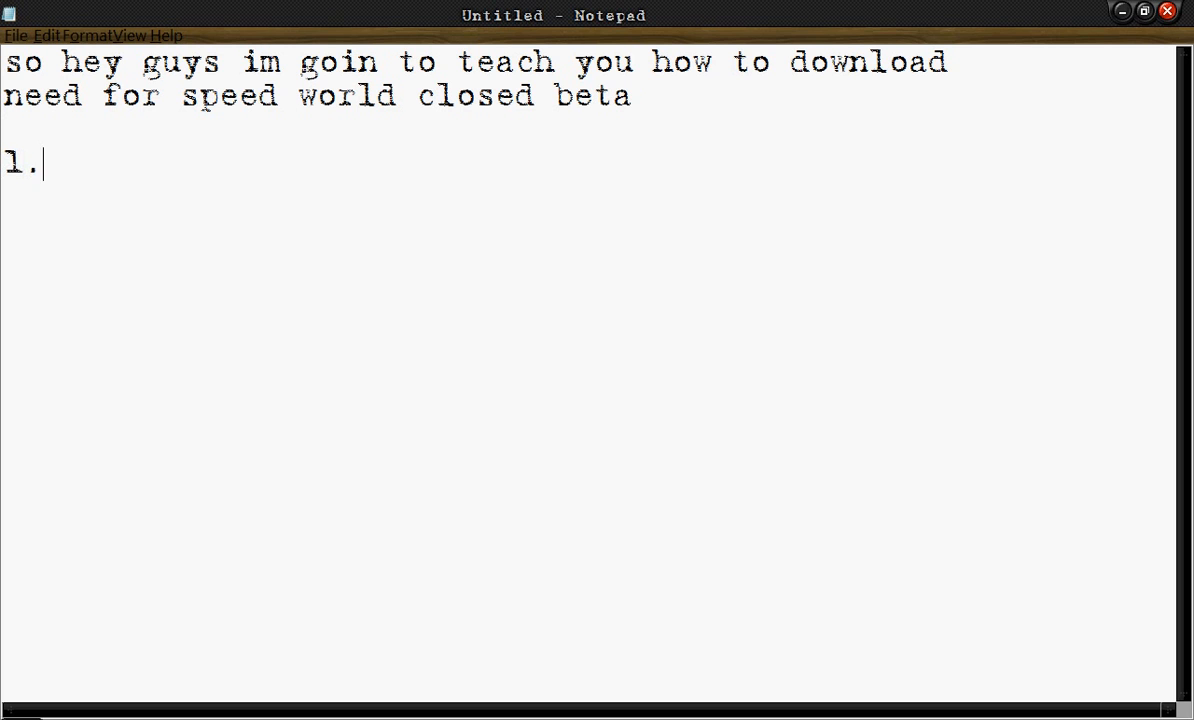
type("goto")
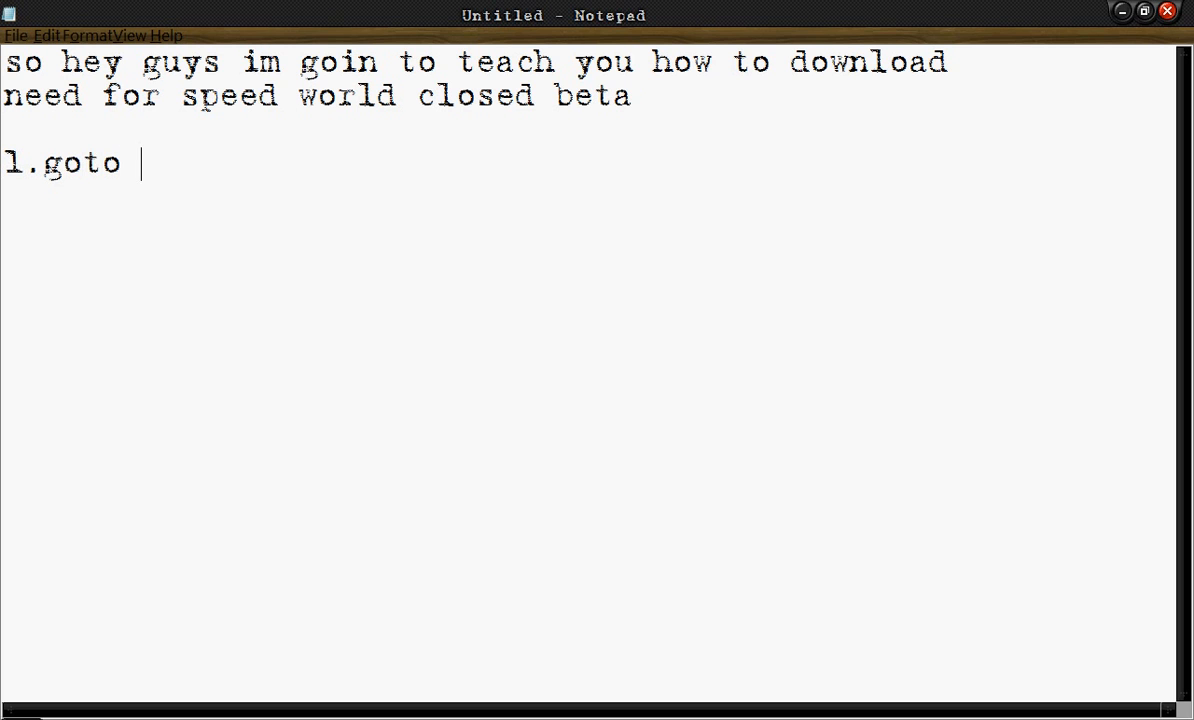
type("world.")
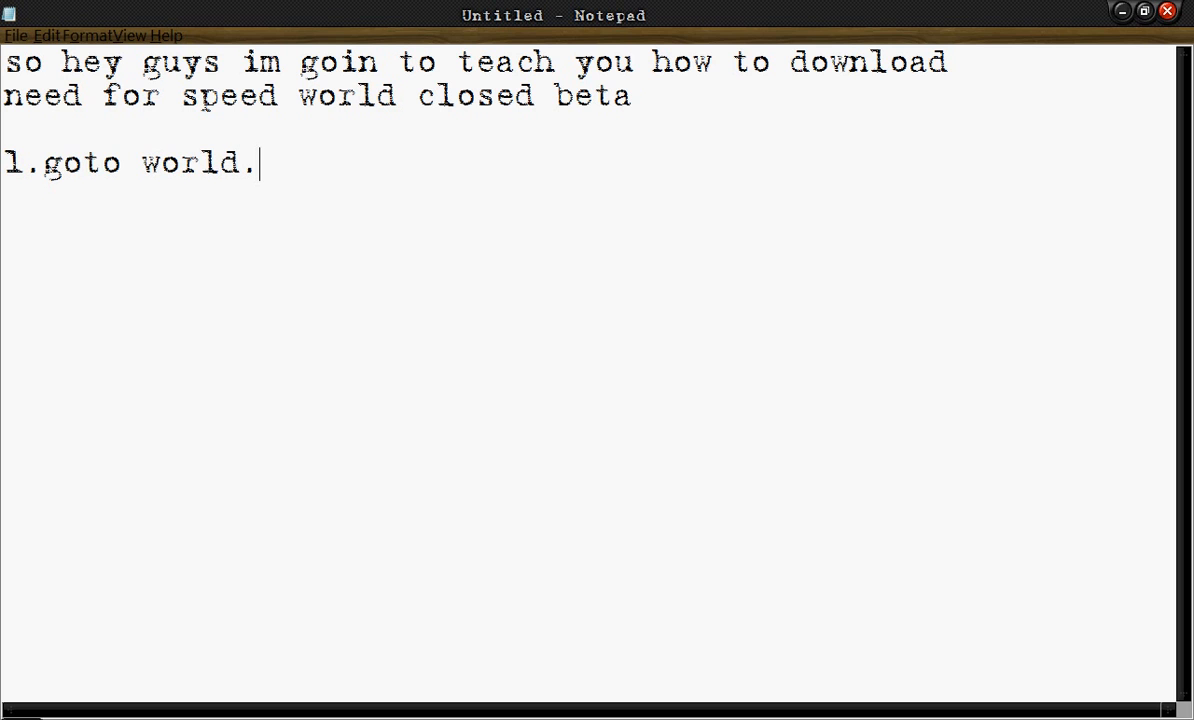
type("needfor")
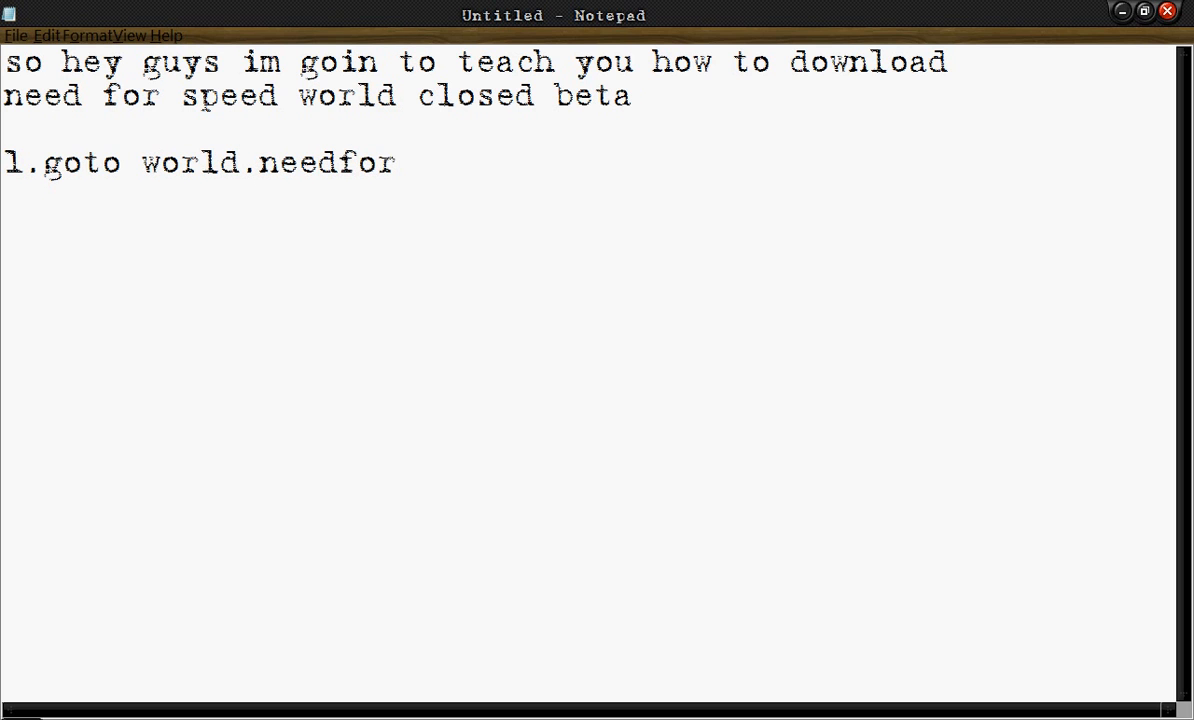
type("speed.")
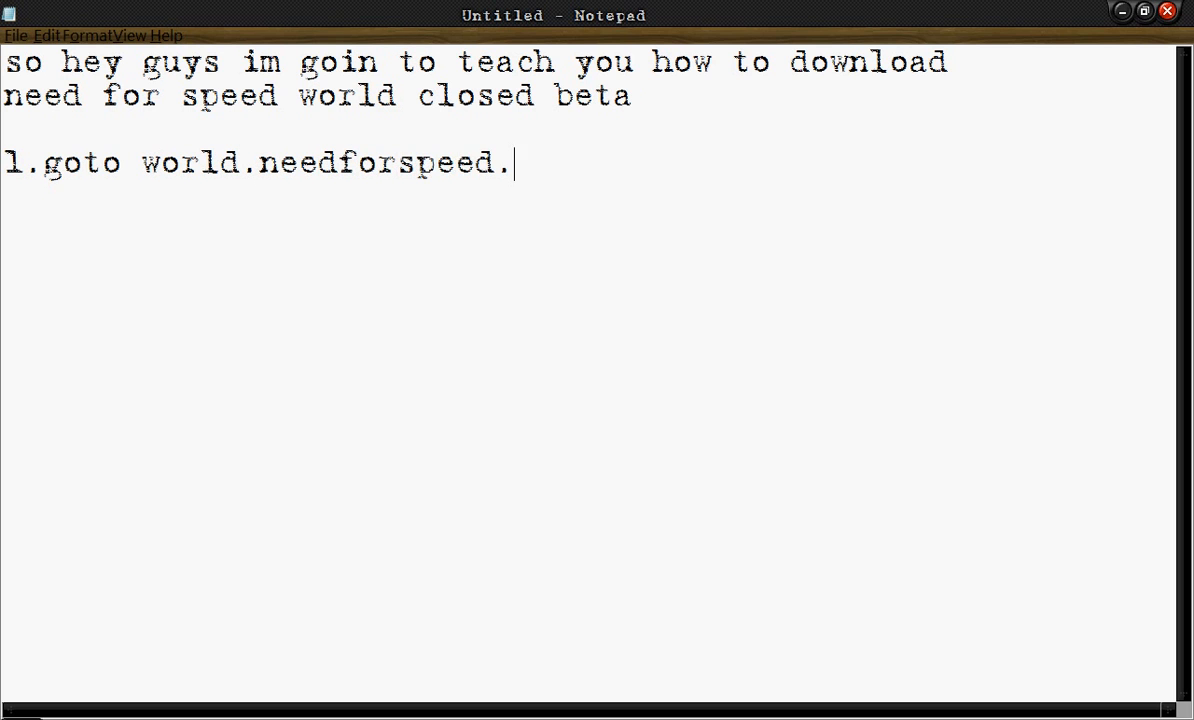
type("com")
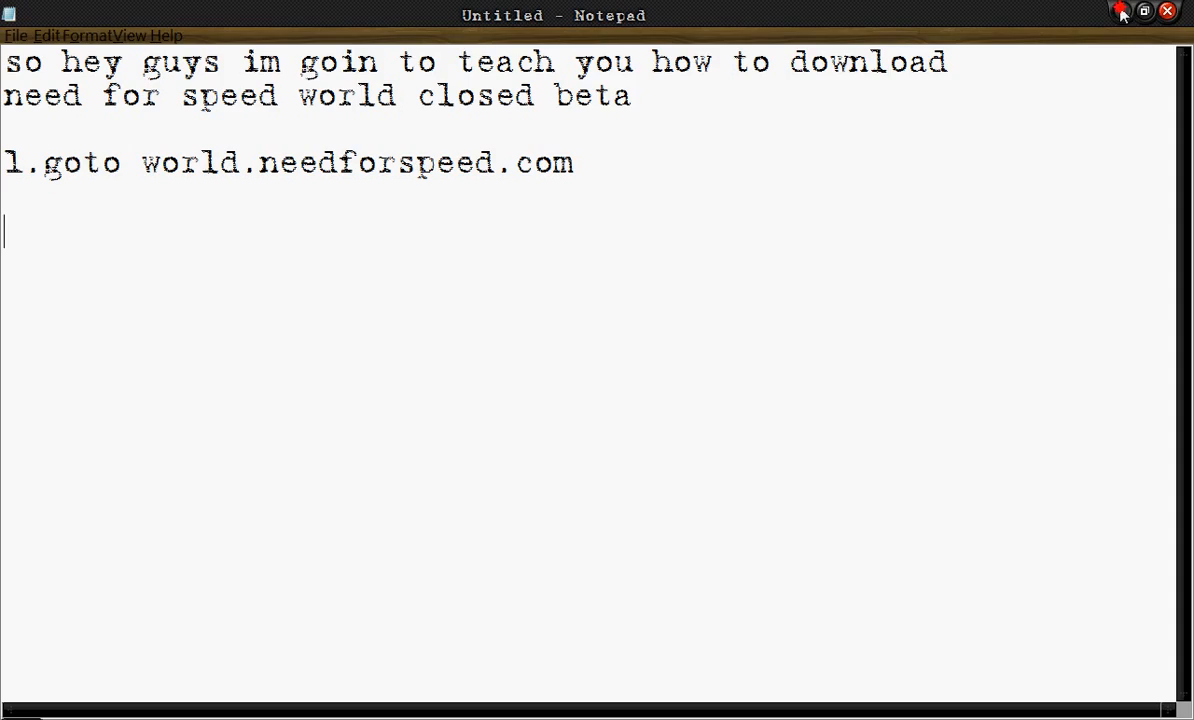
left_click(1144, 12)
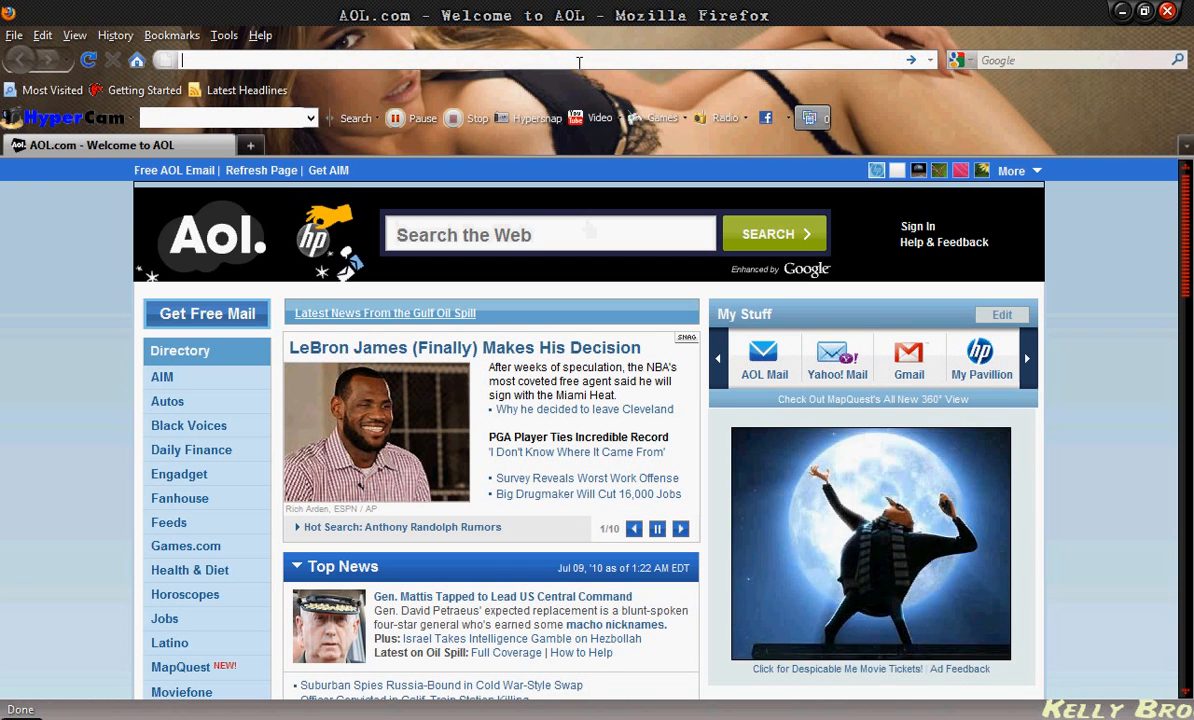
type("world.needforspeed.com")
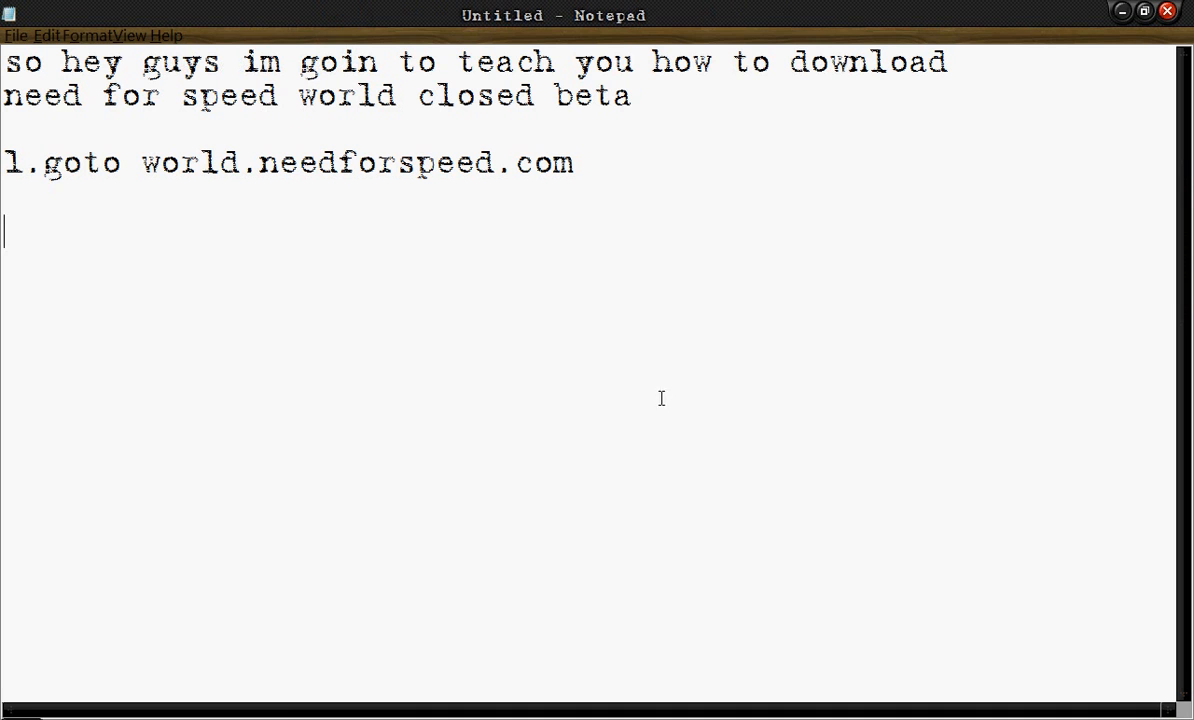
- Add step 2 'then make an account (i already made one)'
type("the")
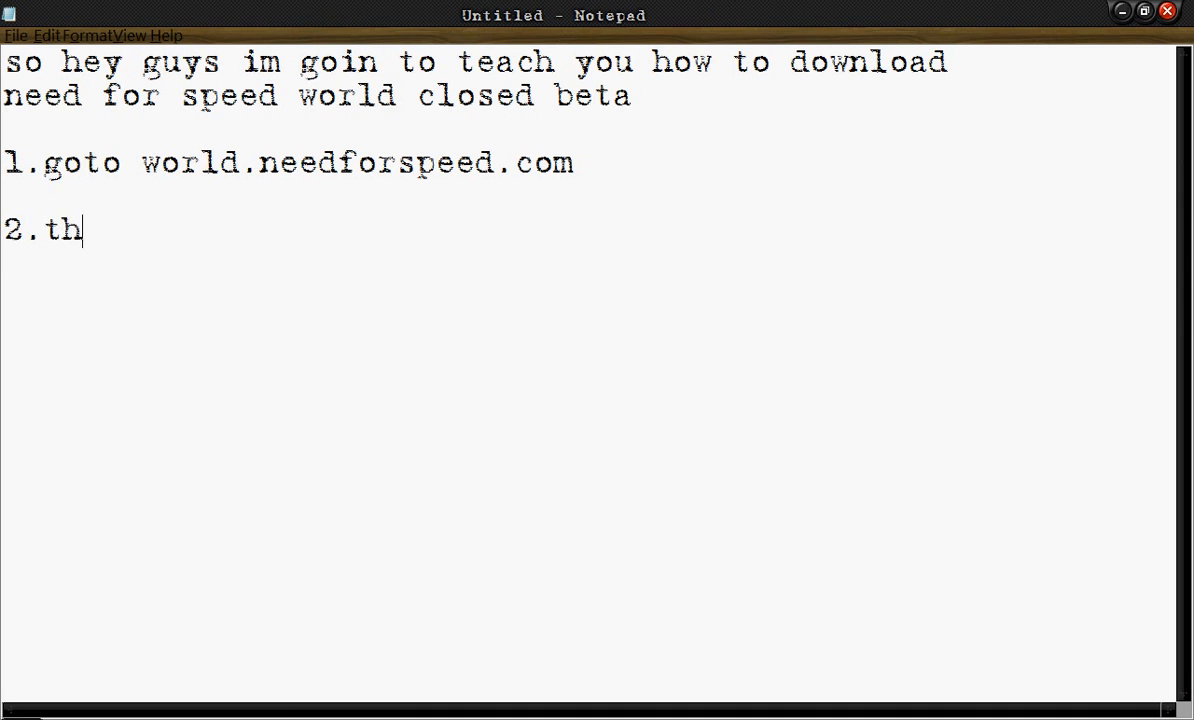
type("en make an ac")
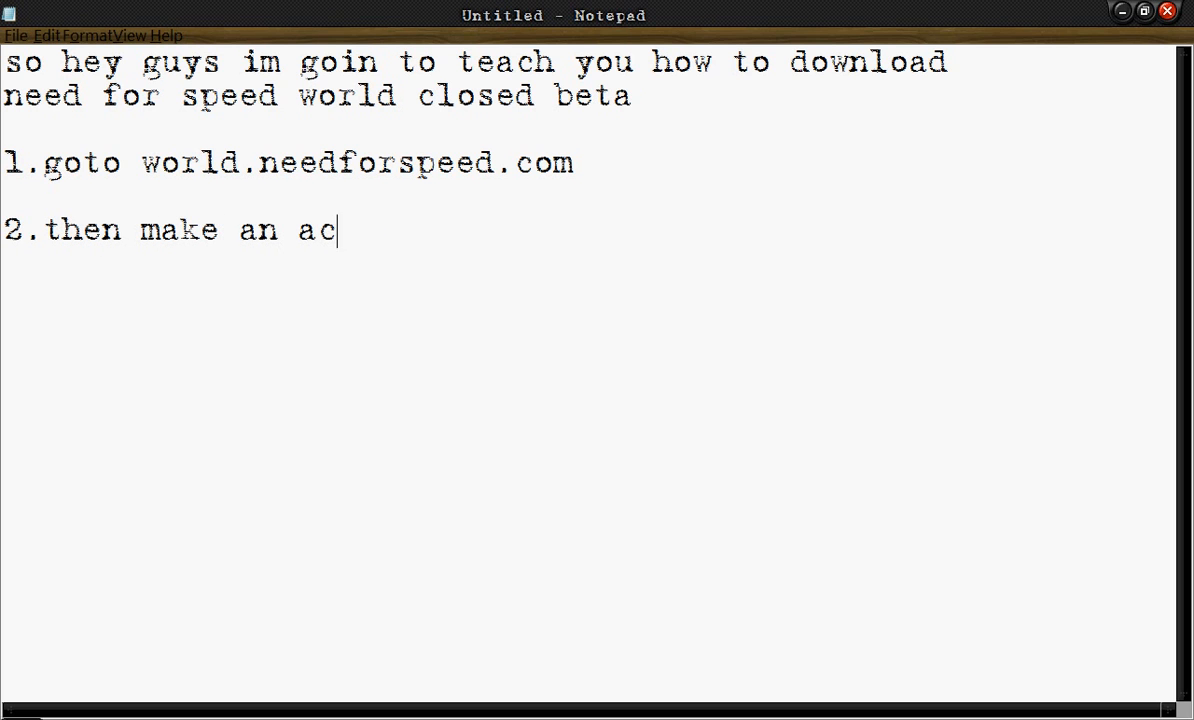
type("count (")
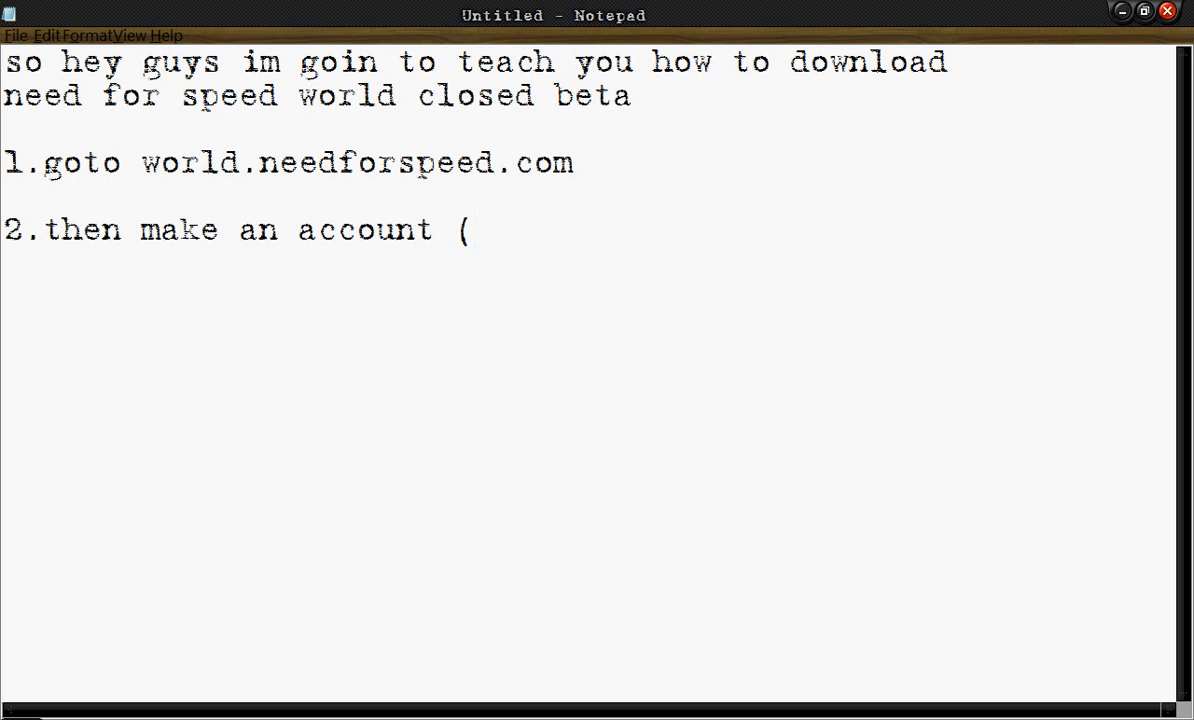
type("i already")
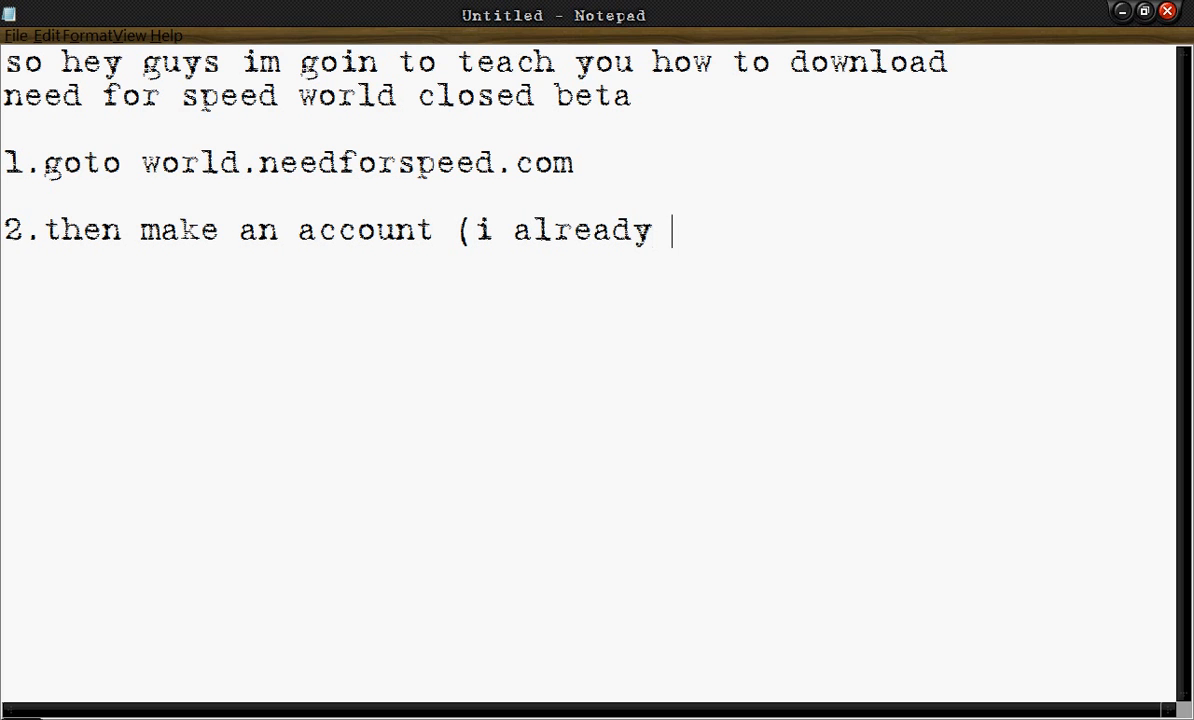
type("made one)")
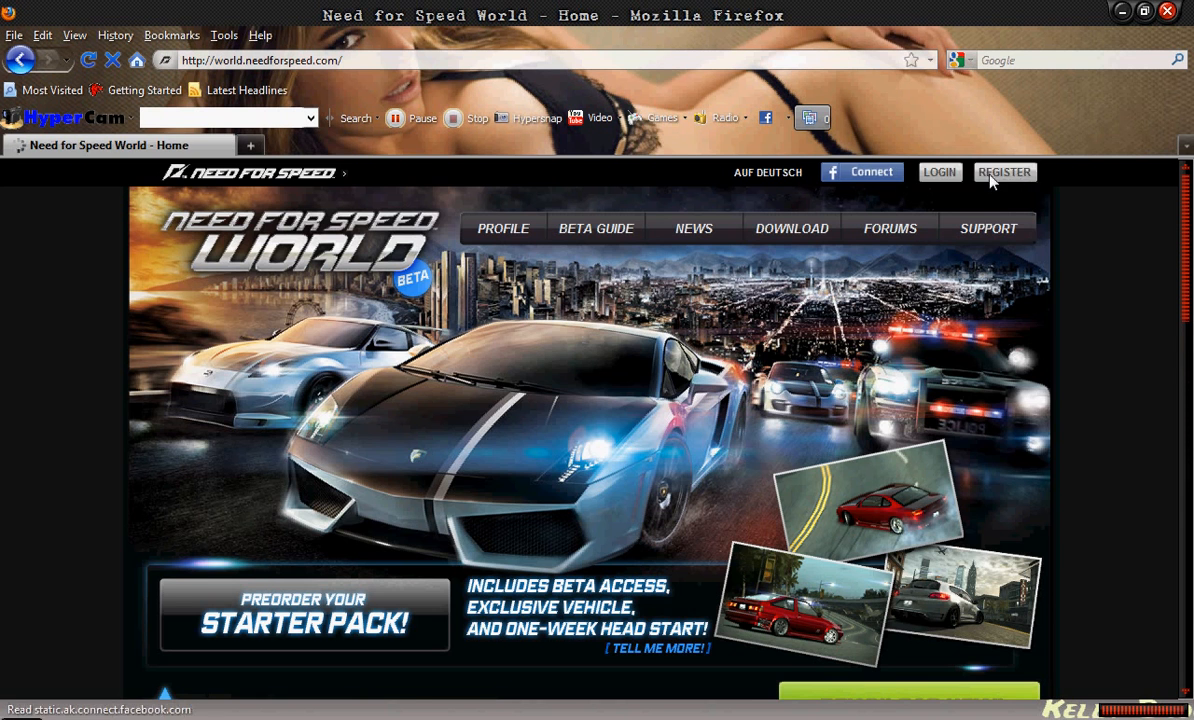
- Fill the registration form with birth year 1992 and agree to the terms
left_click(1004, 172)
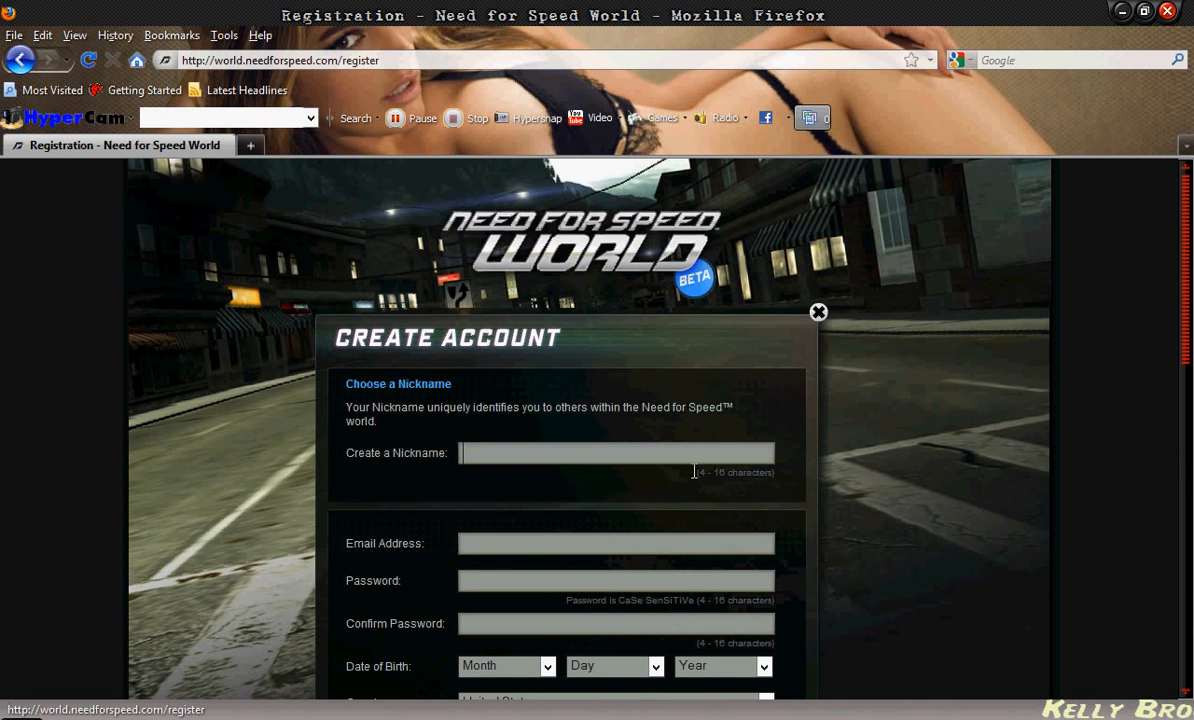
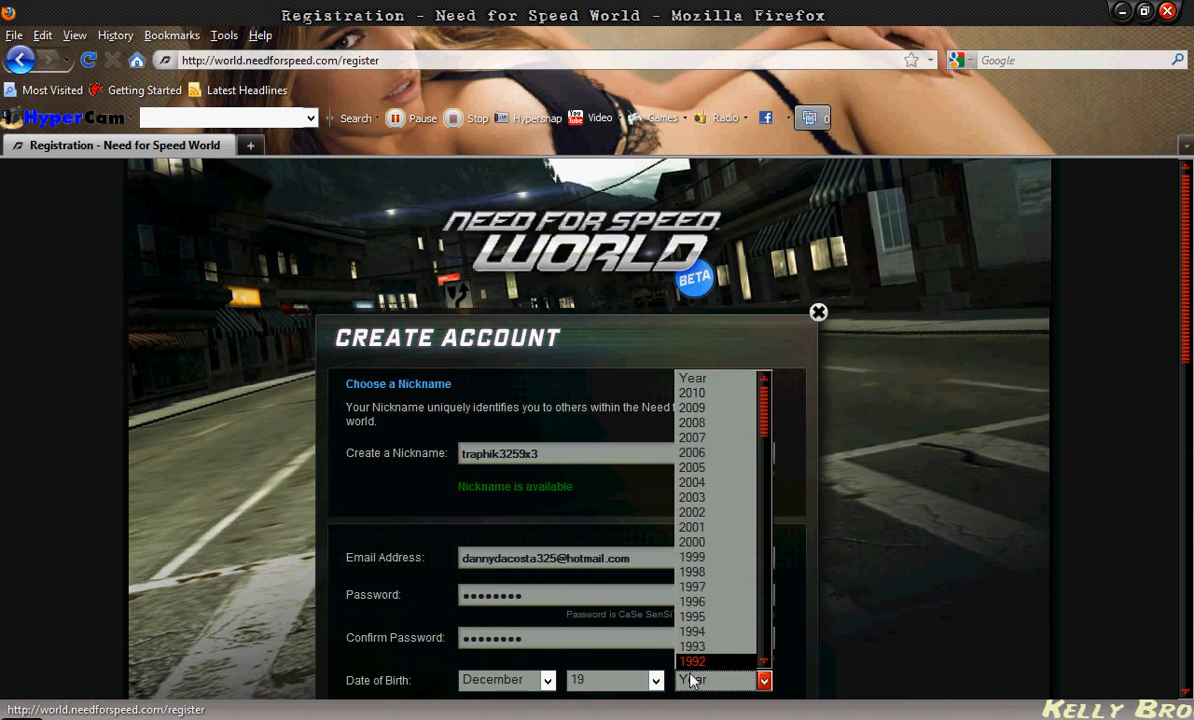
left_click(692, 660)
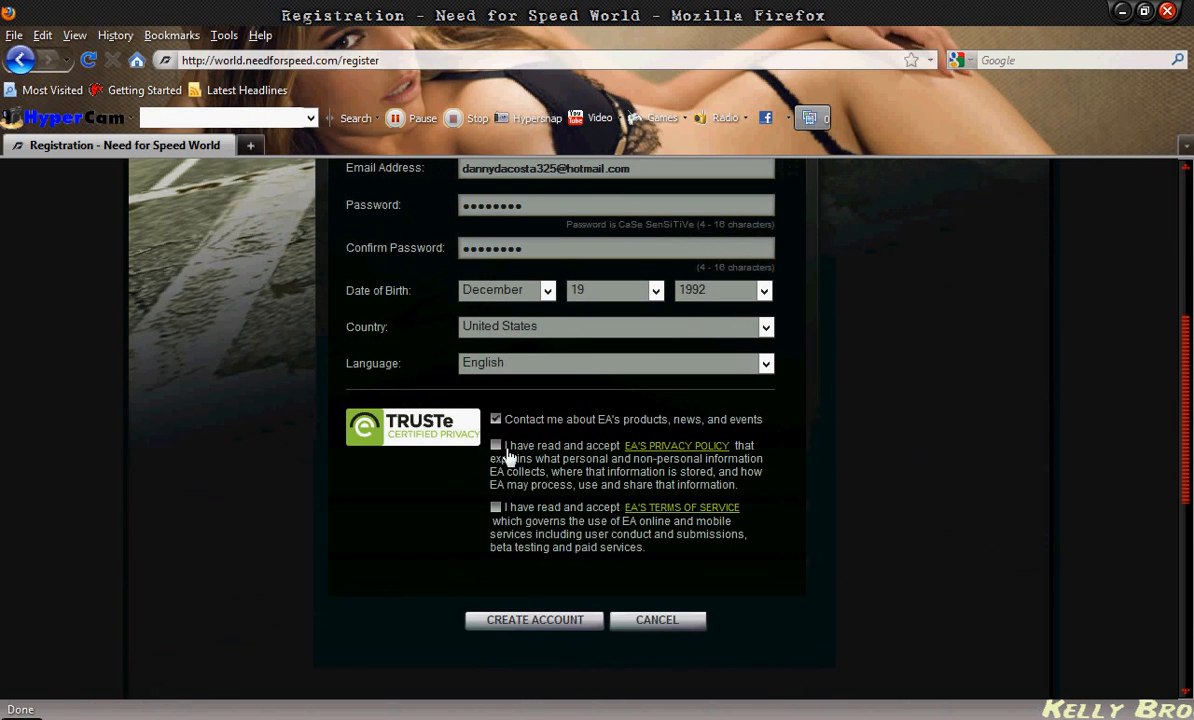
left_click(496, 444)
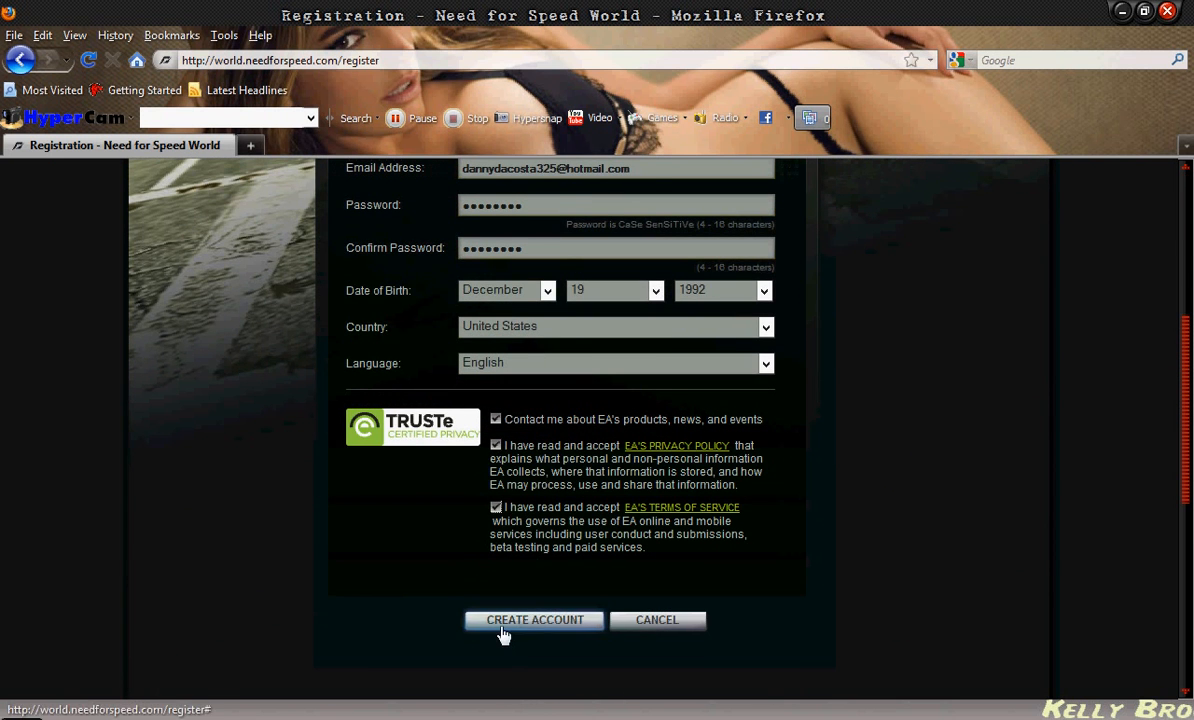
- Submit the registration and dismiss the security warning, revealing the email-already-used error
left_click(534, 620)
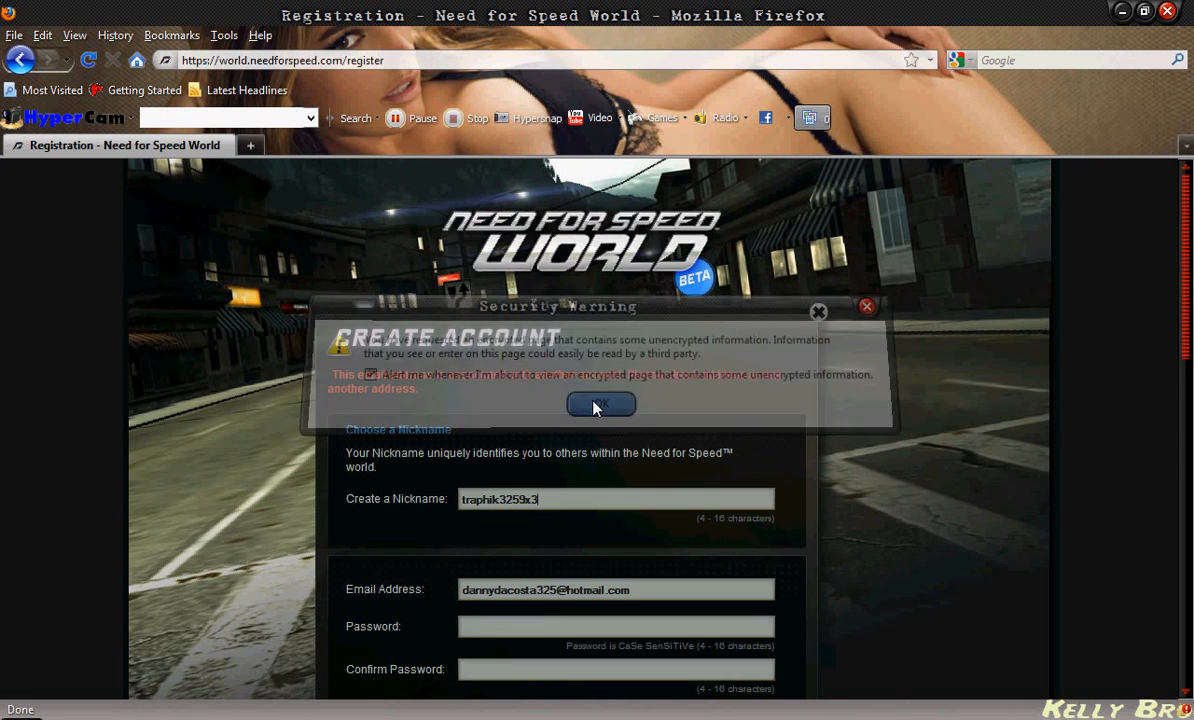
left_click(600, 404)
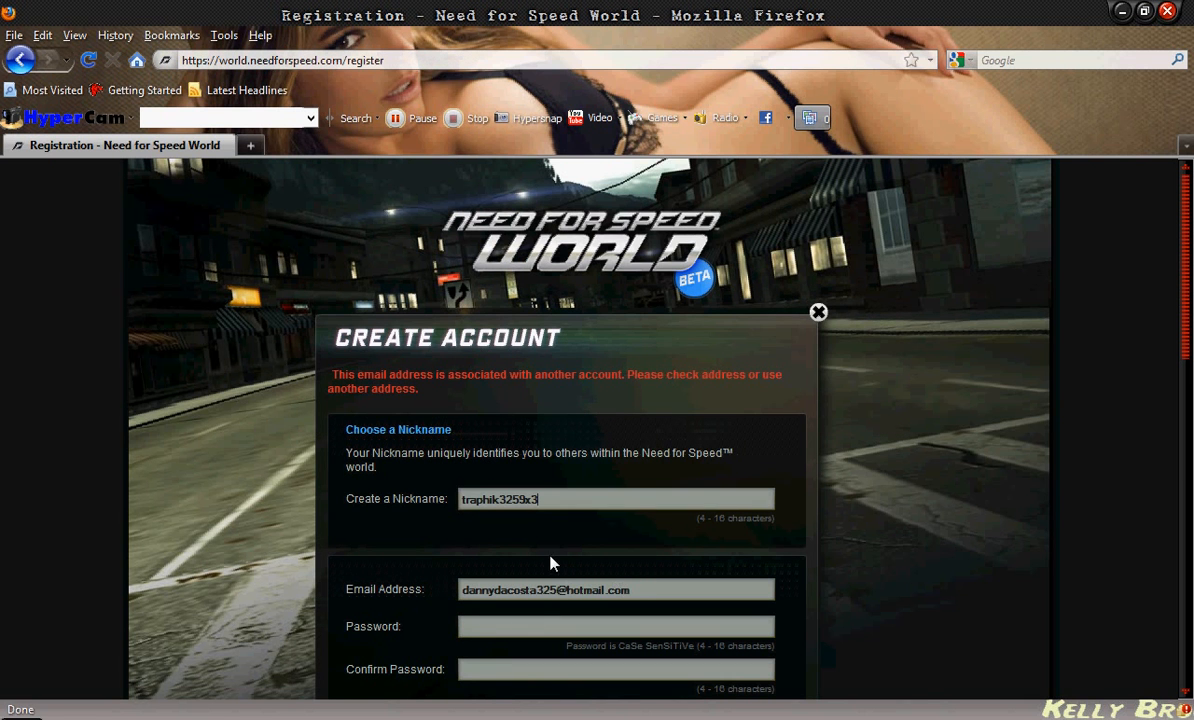
mouse_move(536, 472)
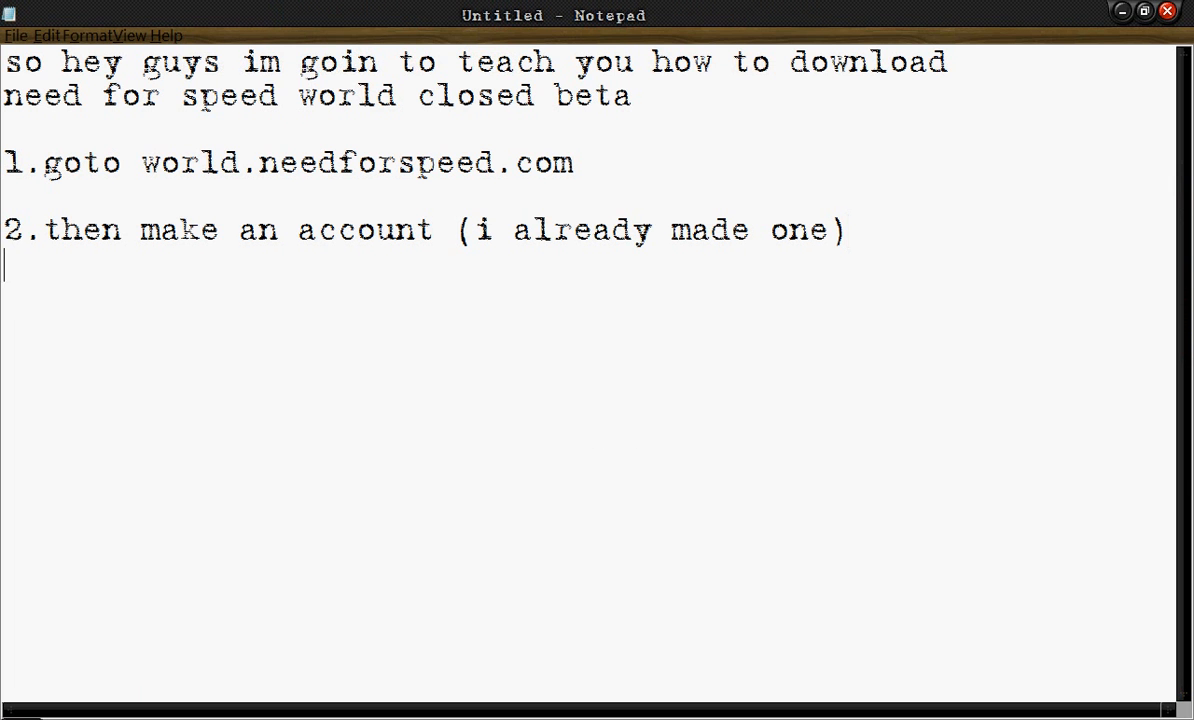
- Add step '3.go back to the need for speed world homepage...' and dismiss the homepage security warning
type("3.")
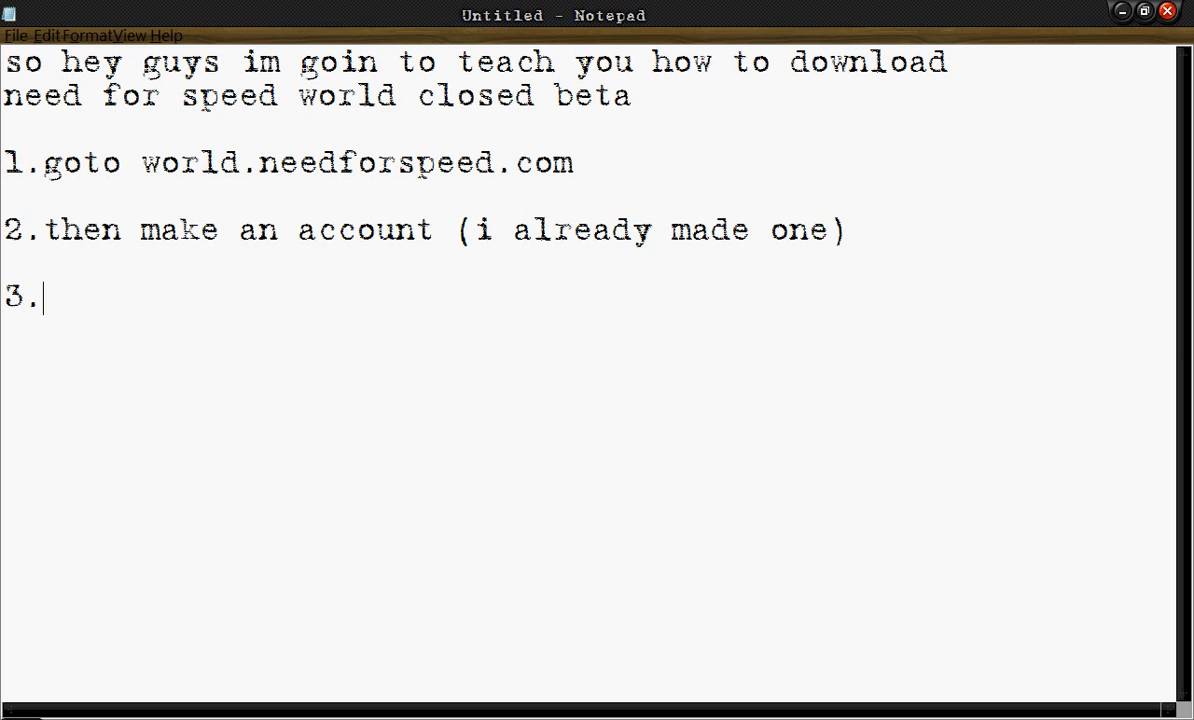
type("go ba")
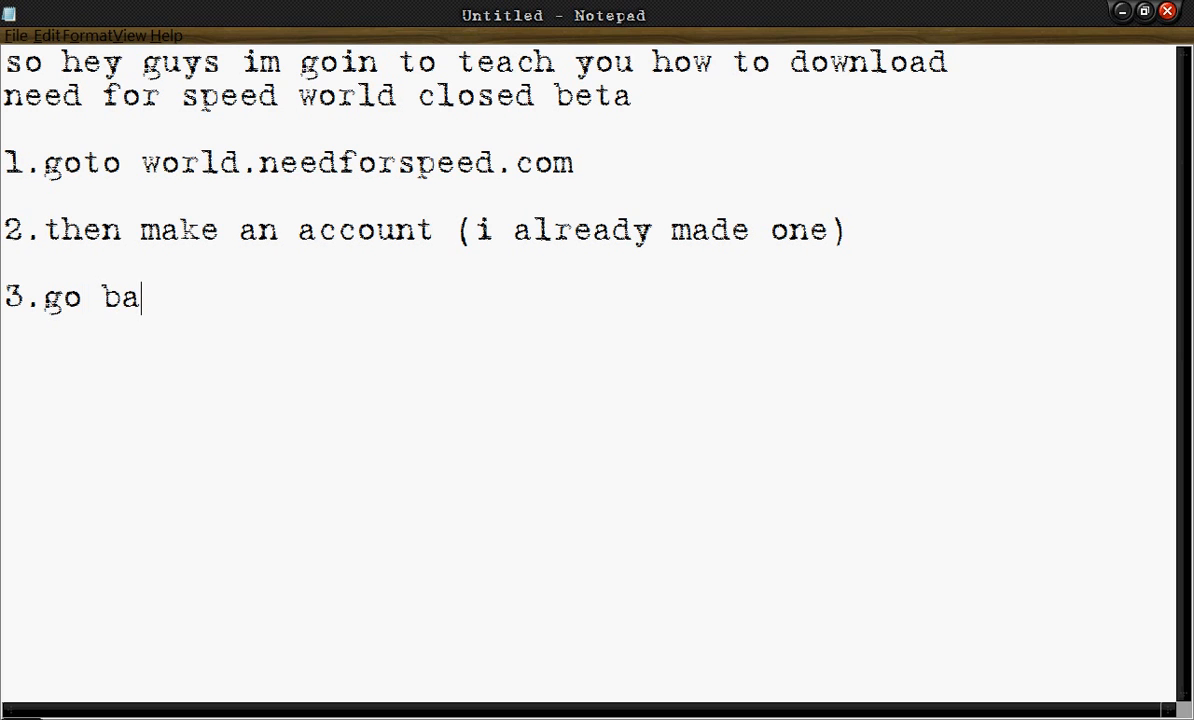
type("ck to the nee")
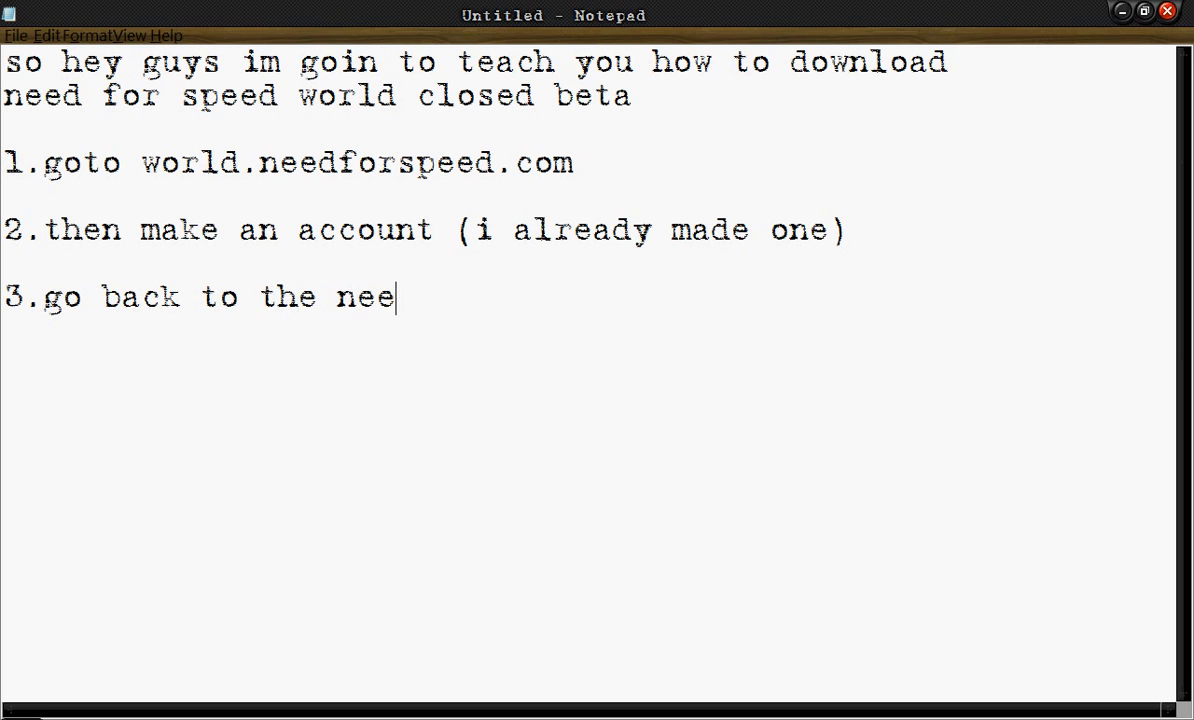
type("d for speed")
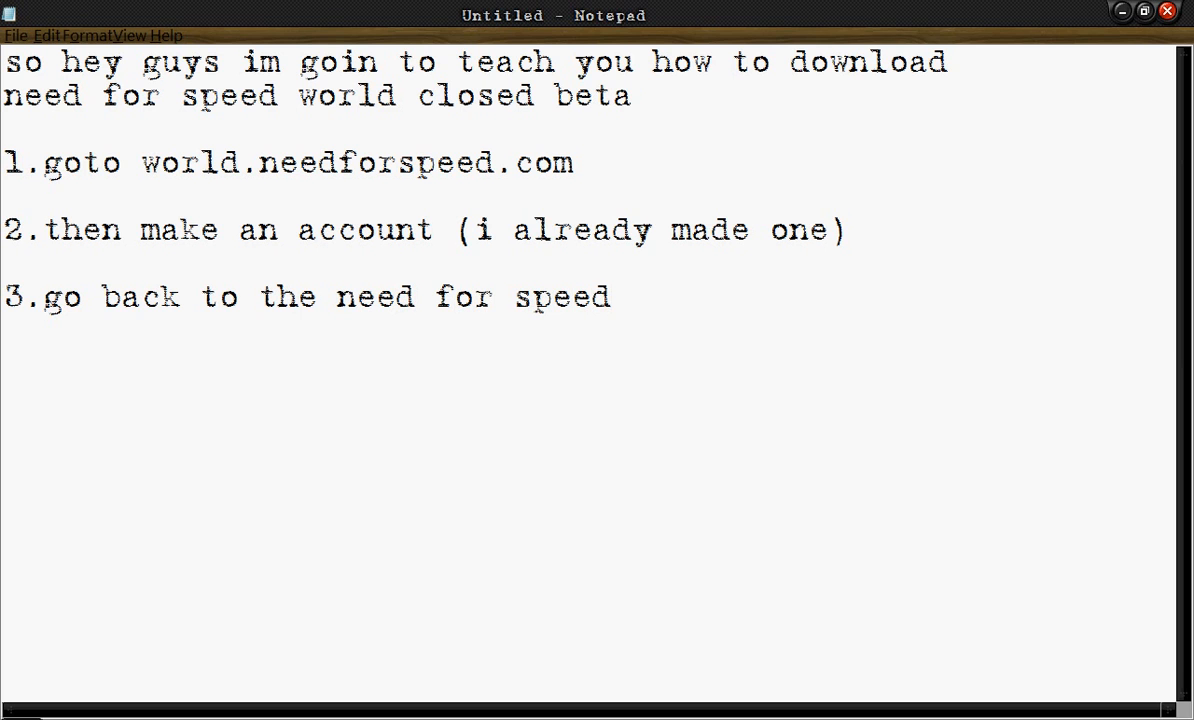
type("world ho")
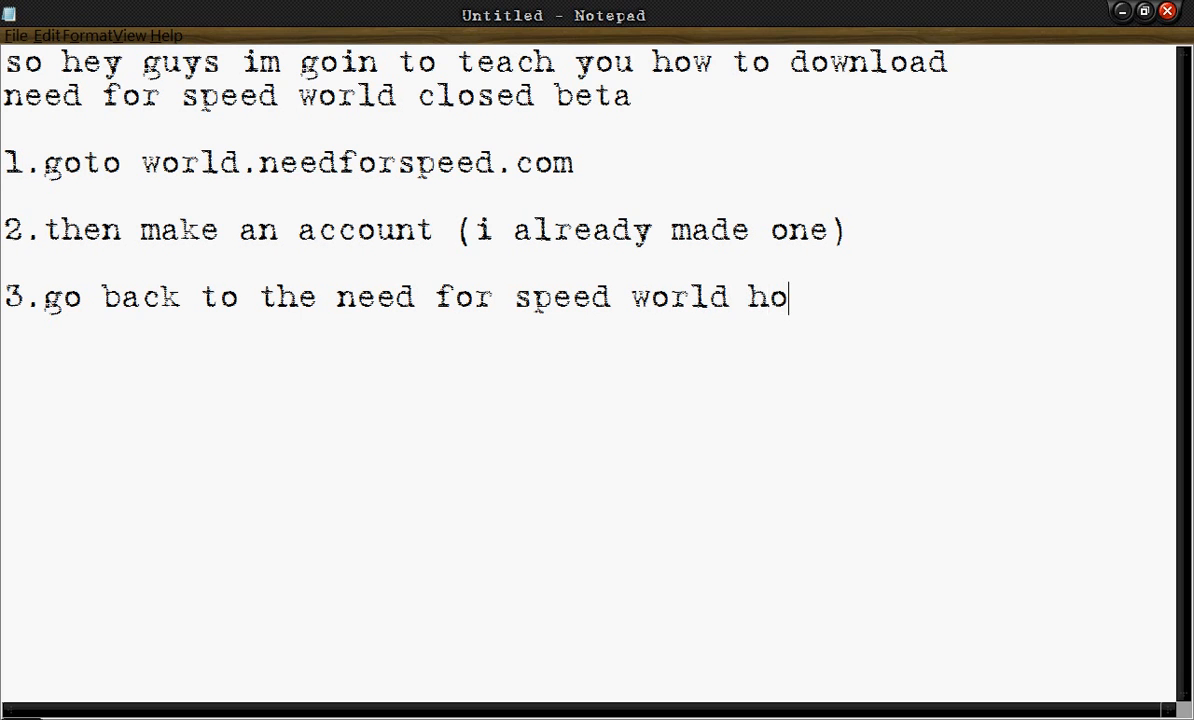
type("mepage.")
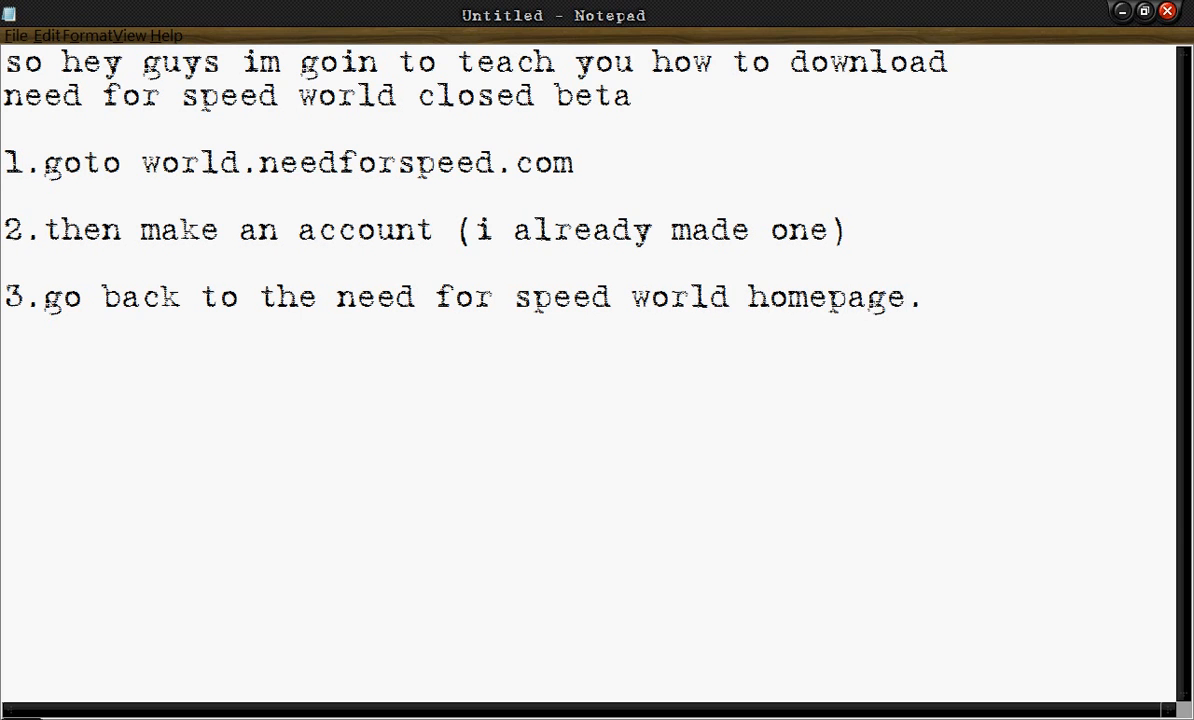
type("..")
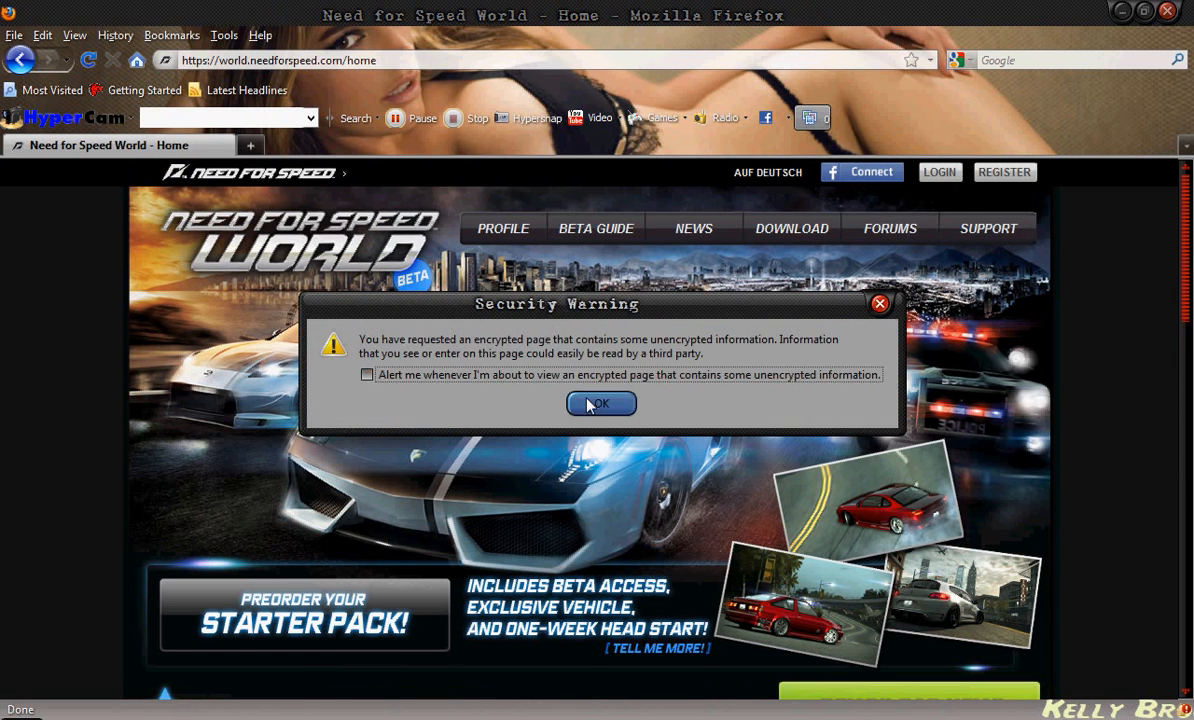
left_click(600, 404)
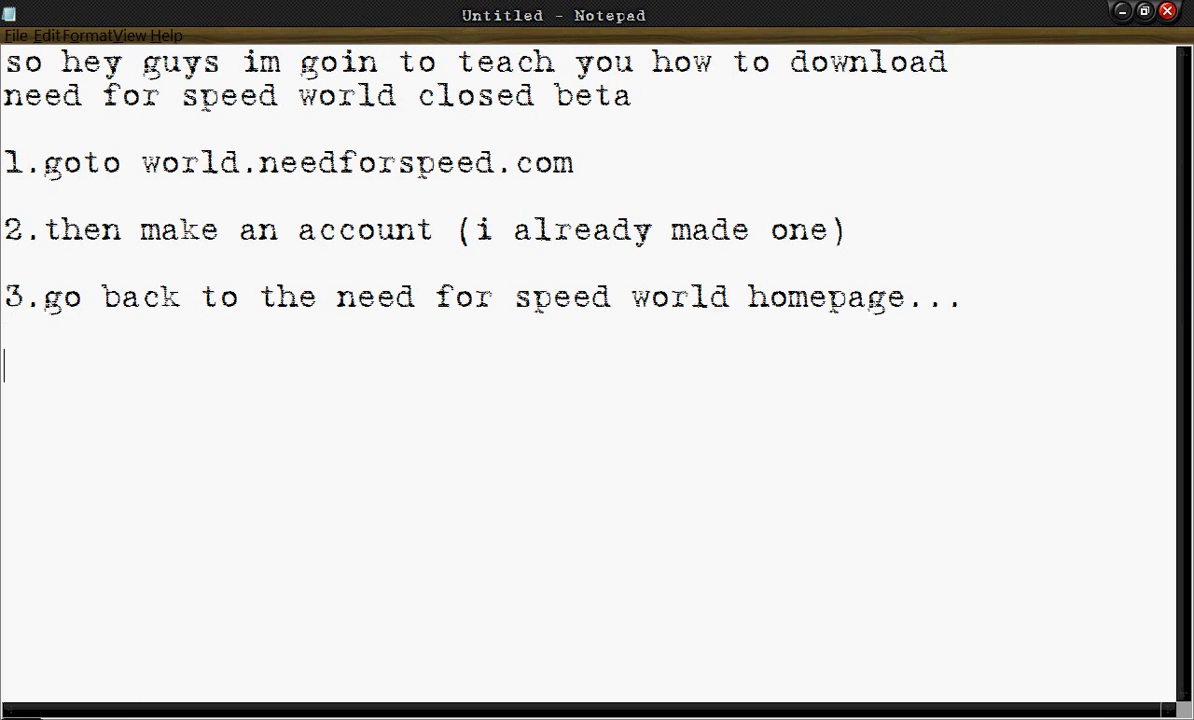
- Add step '4. login to your account that you made'
type("4")
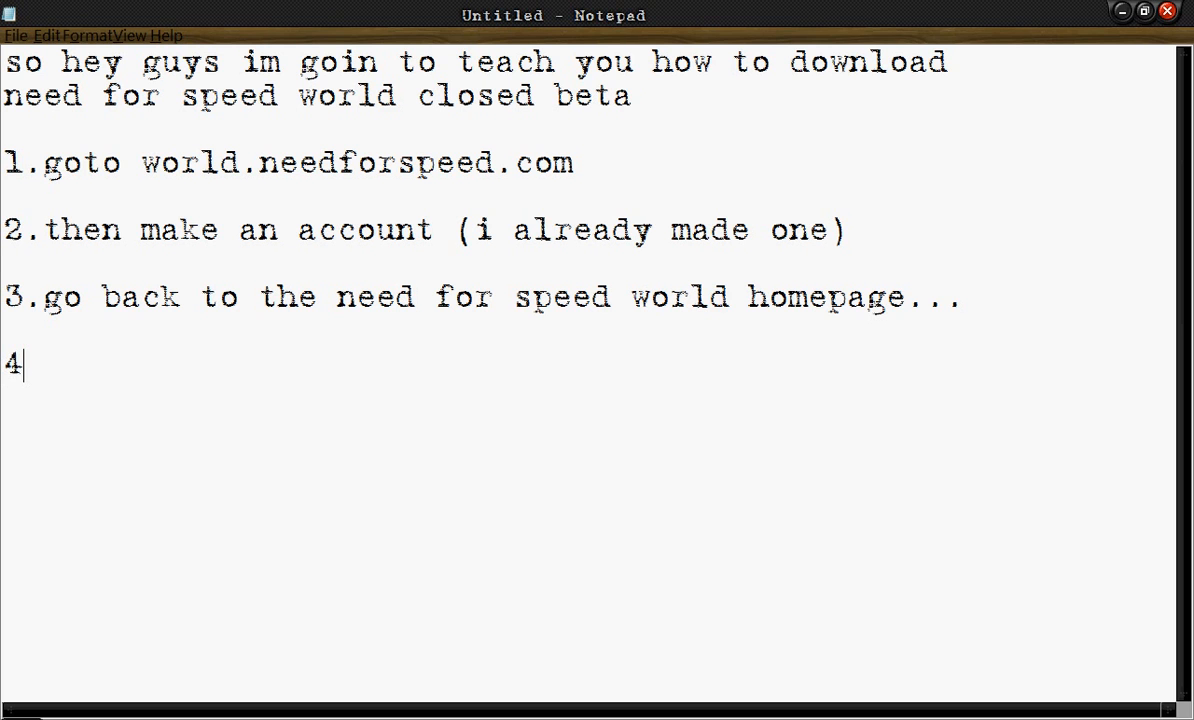
type(". login to y")
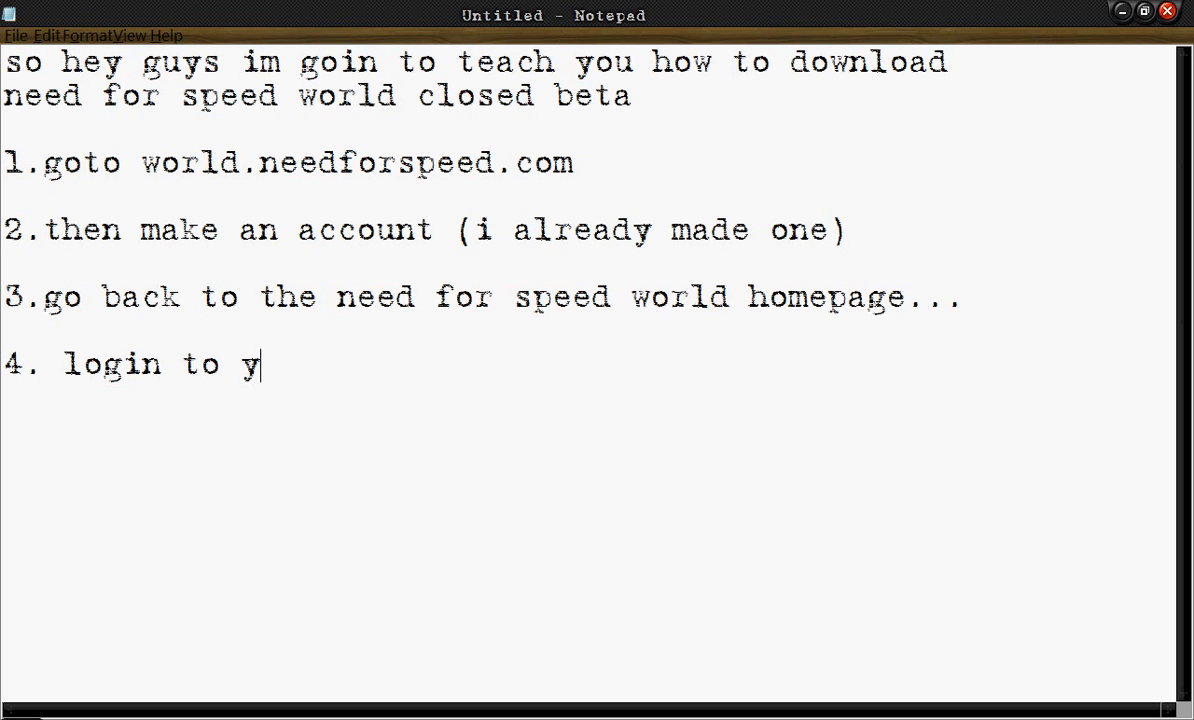
type("our aco")
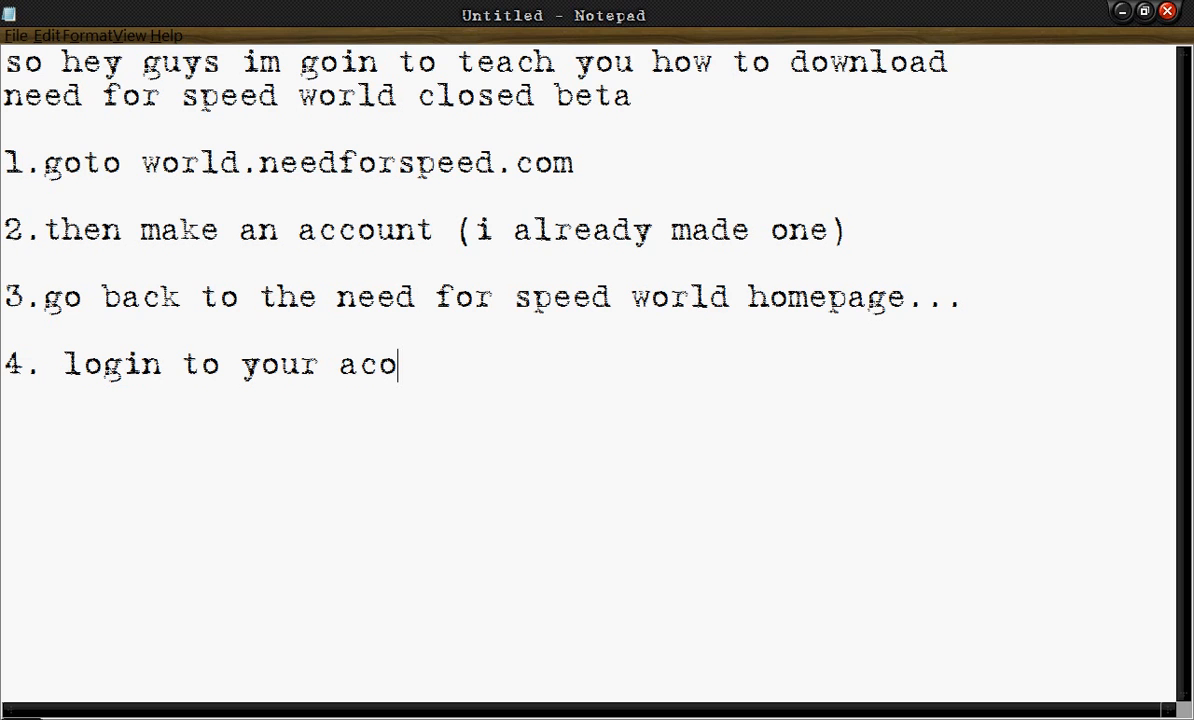
type("unt")
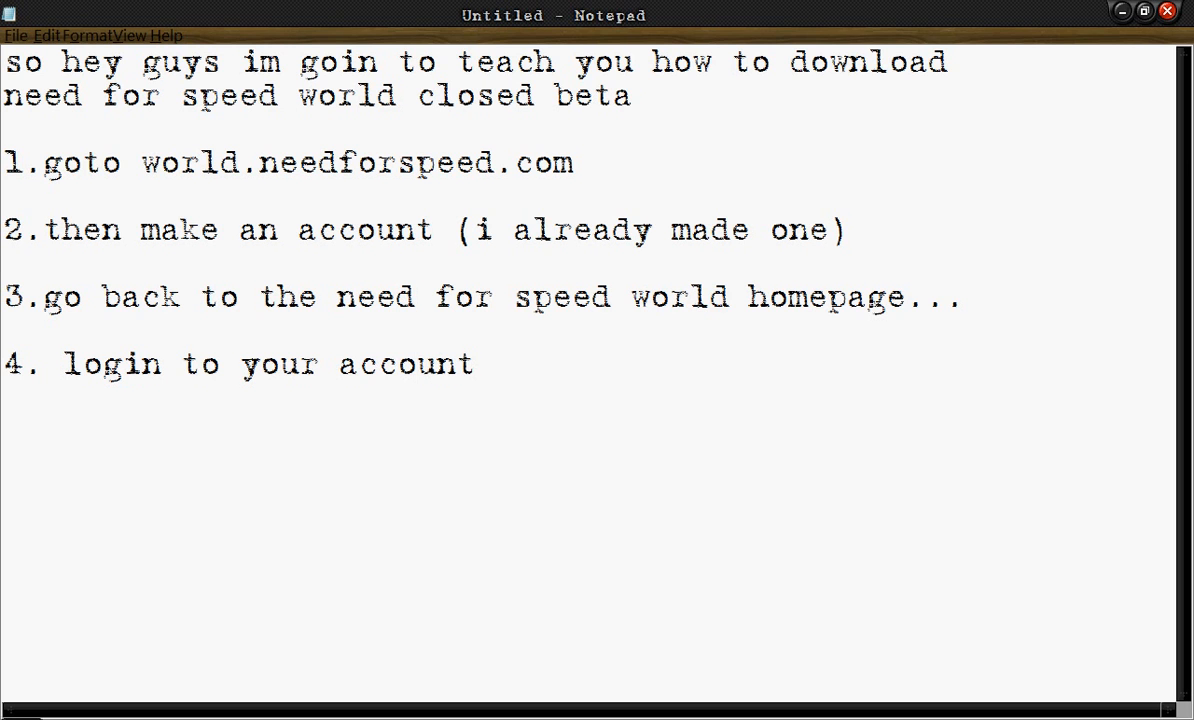
type("that y")
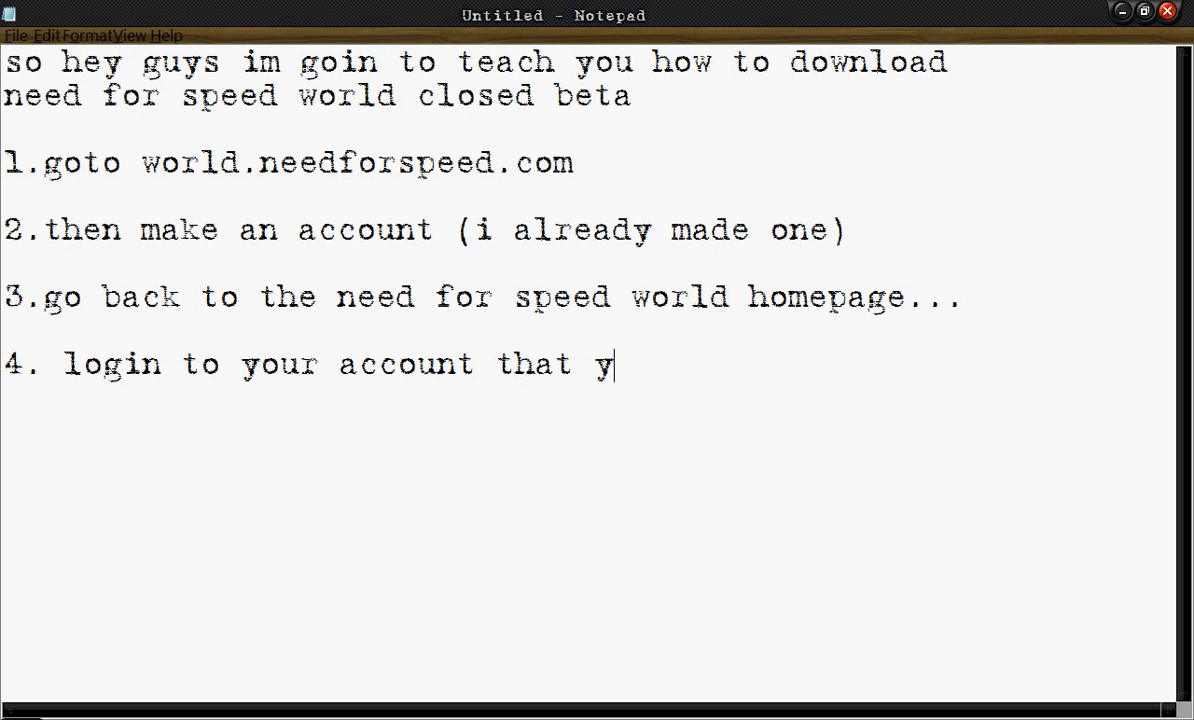
type("ou madr")
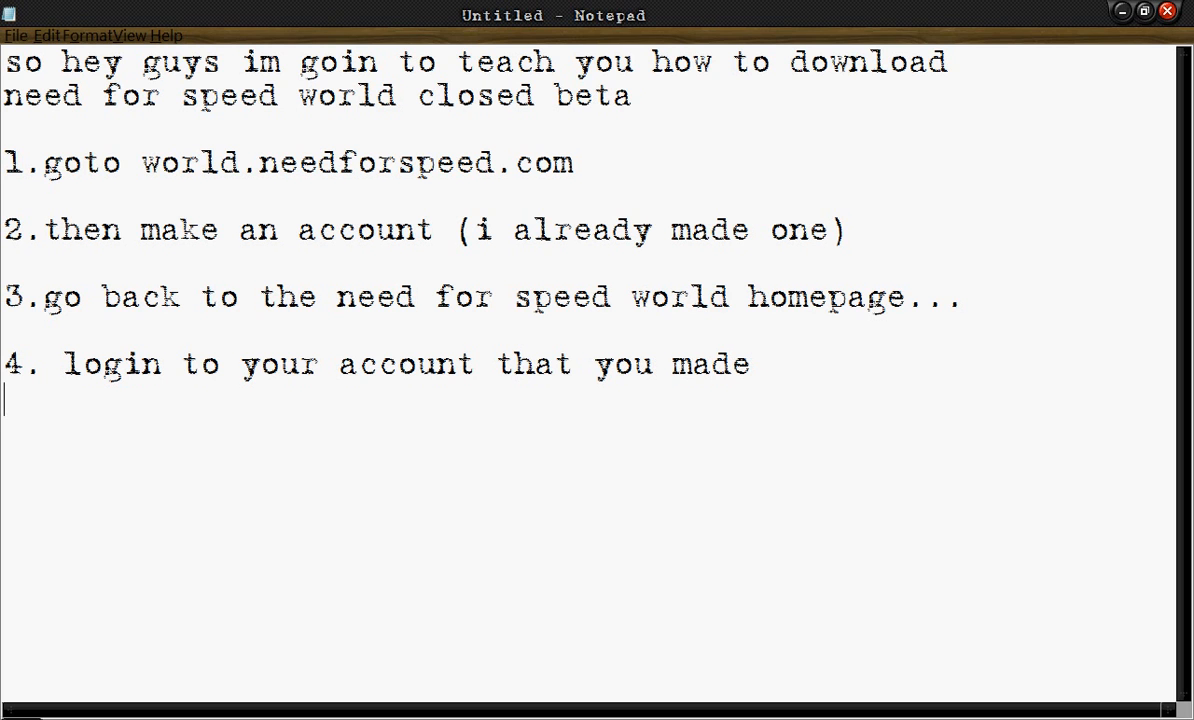
- Append '(login with email and password not username.)' to step 4
type("(login wit")
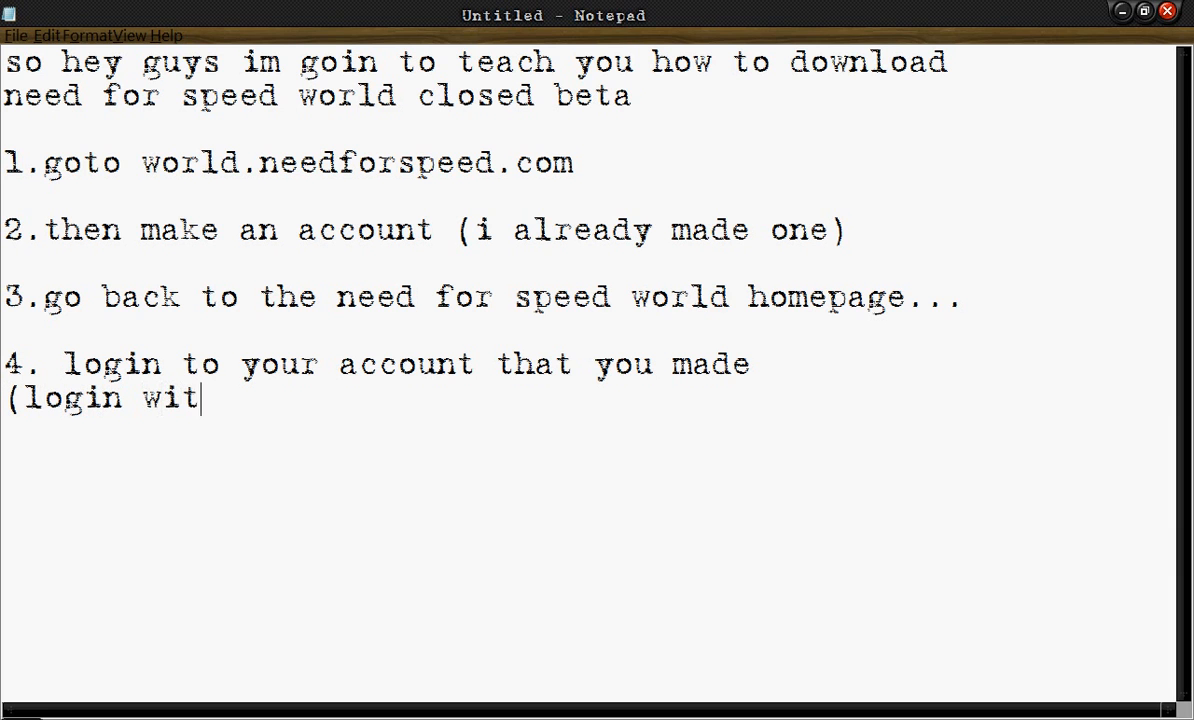
type("h email")
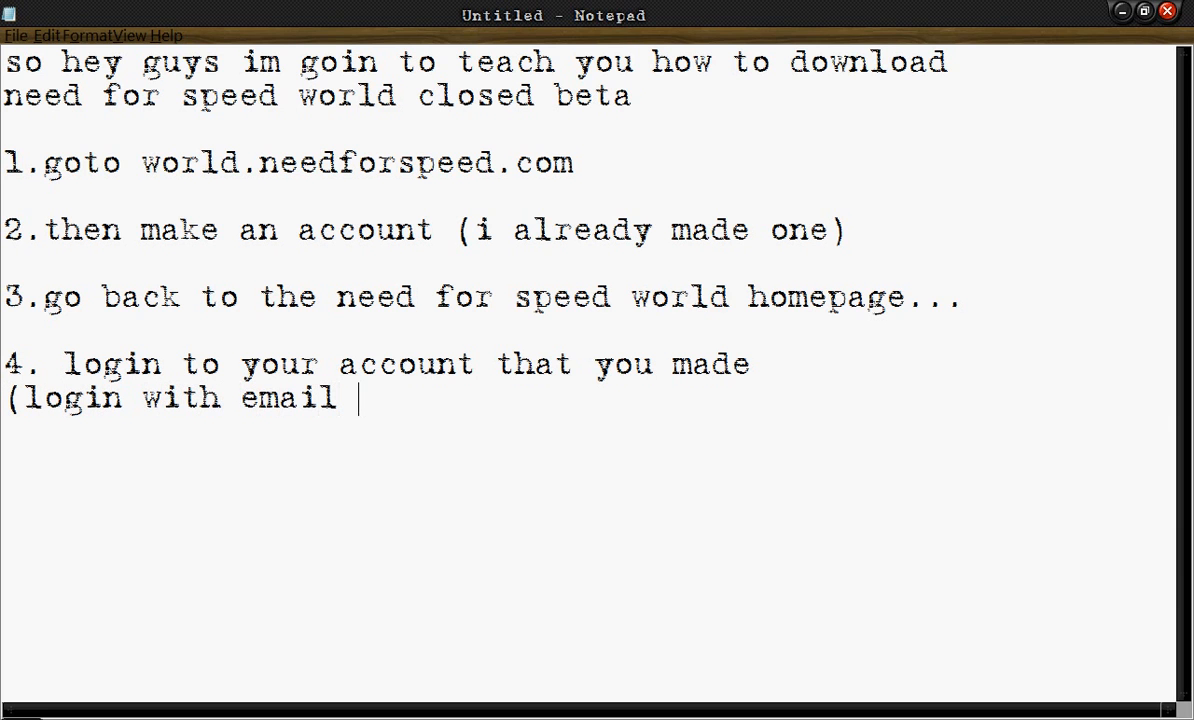
type("and passw")
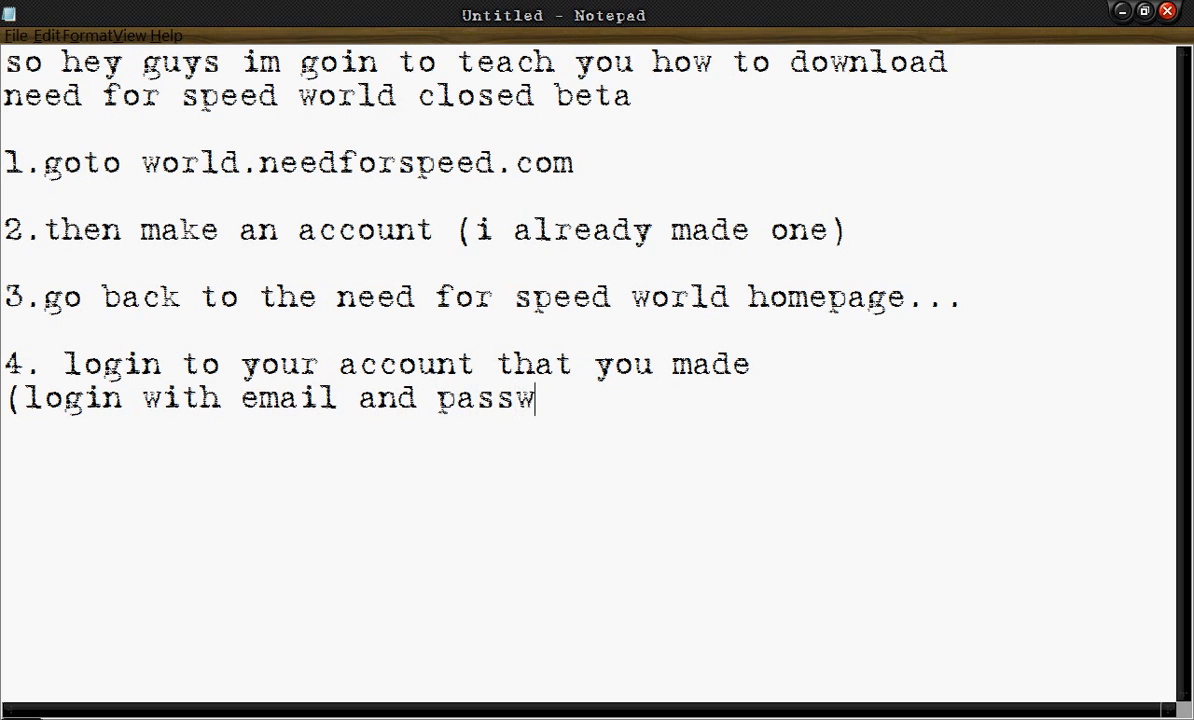
type("ord")
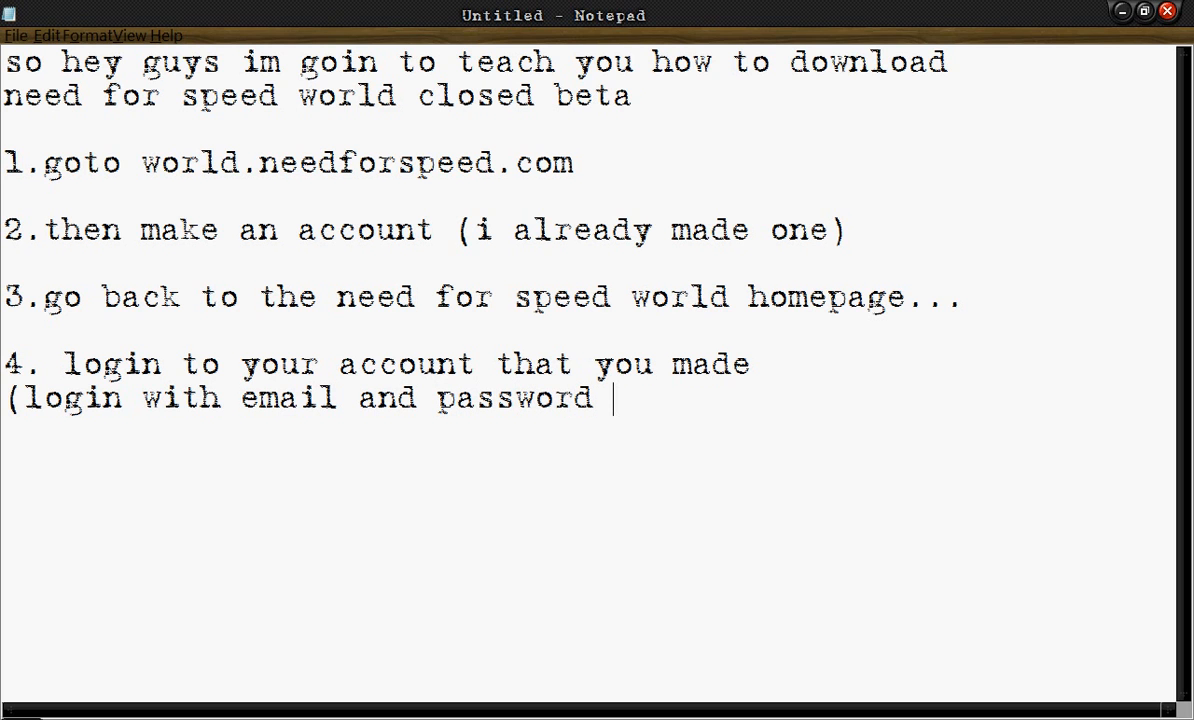
type("not")
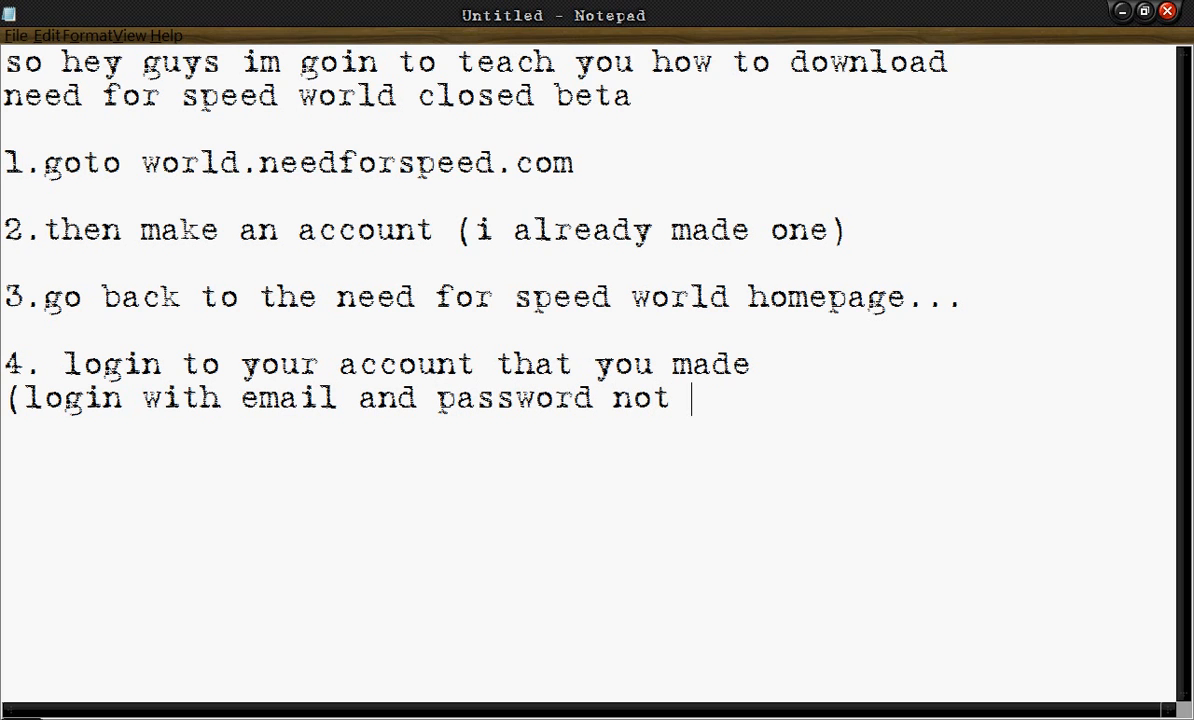
type("username.")
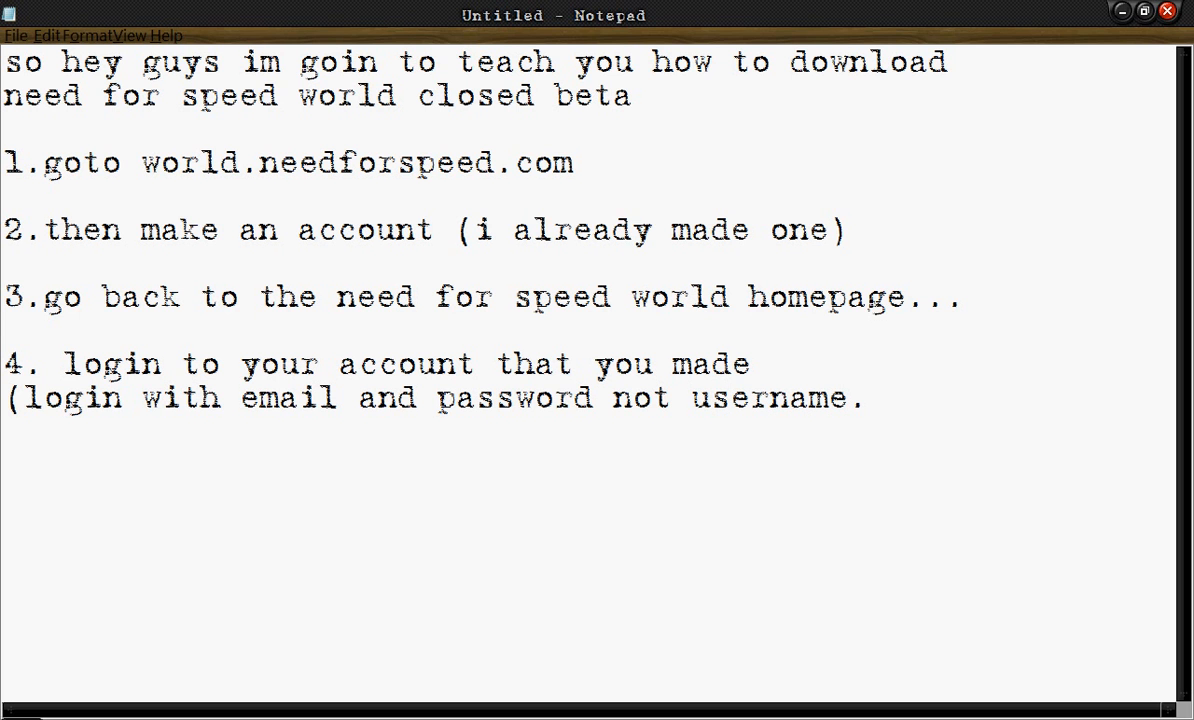
type(")")
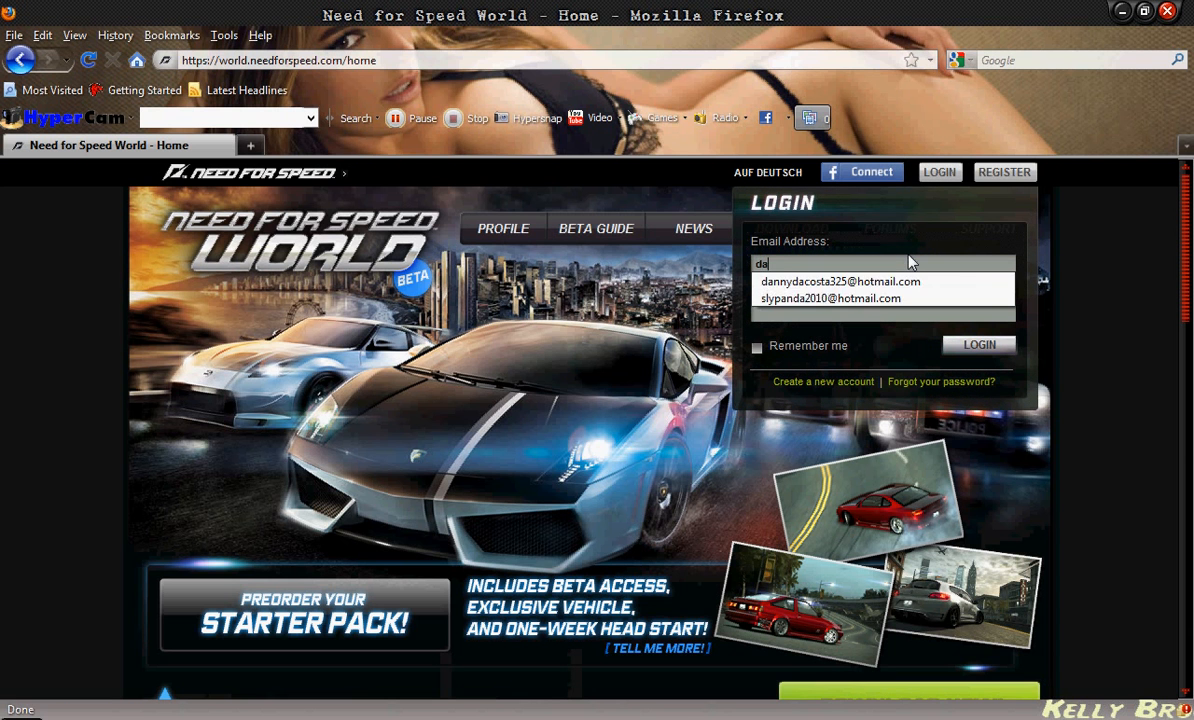
- Log in with the saved email and password, then start a new note line 'after'
left_click(840, 280)
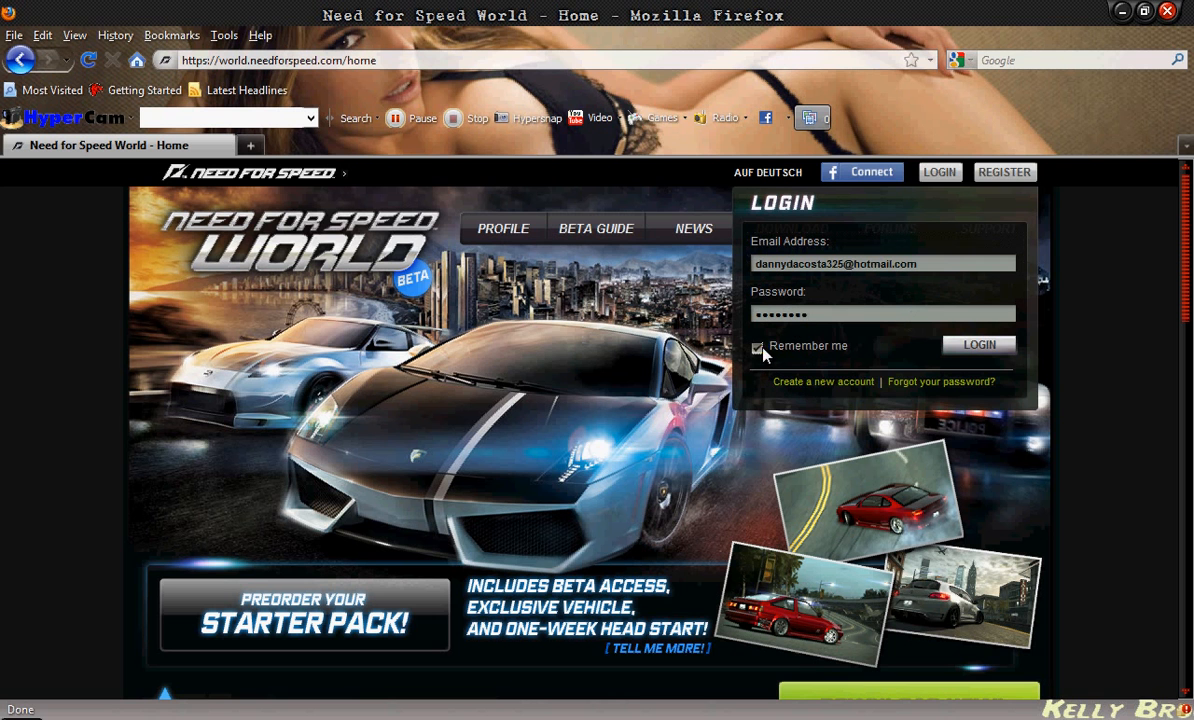
left_click(978, 344)
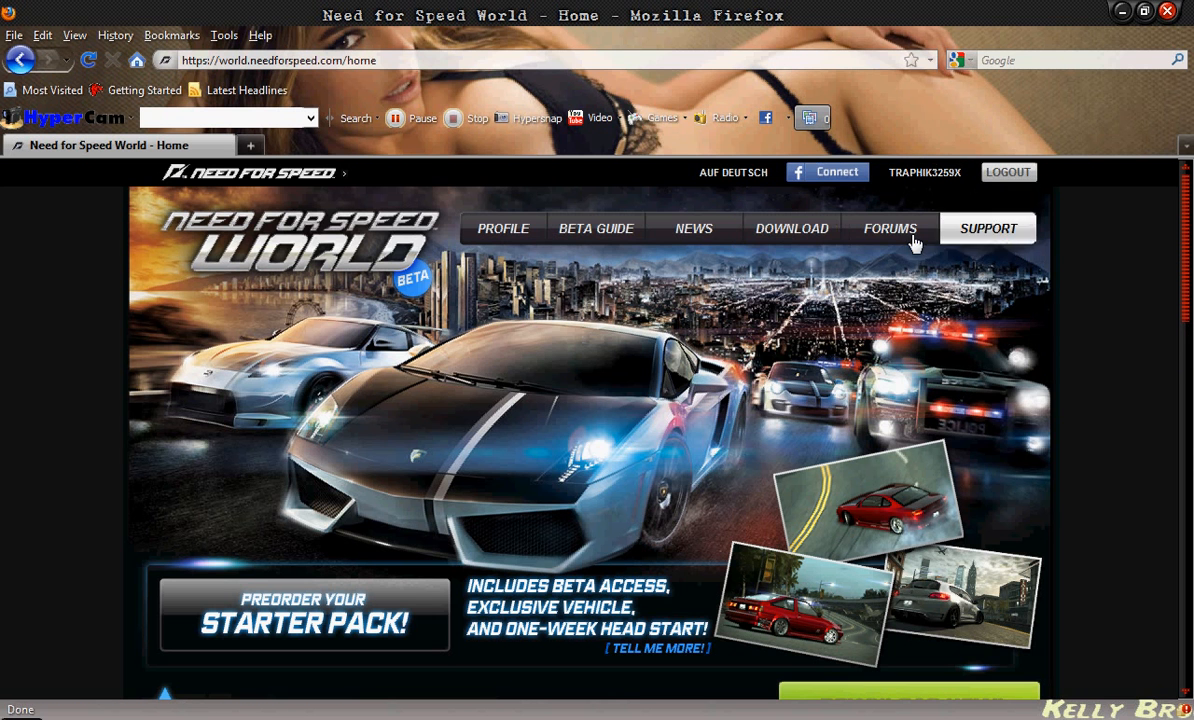
scroll("down", 3)
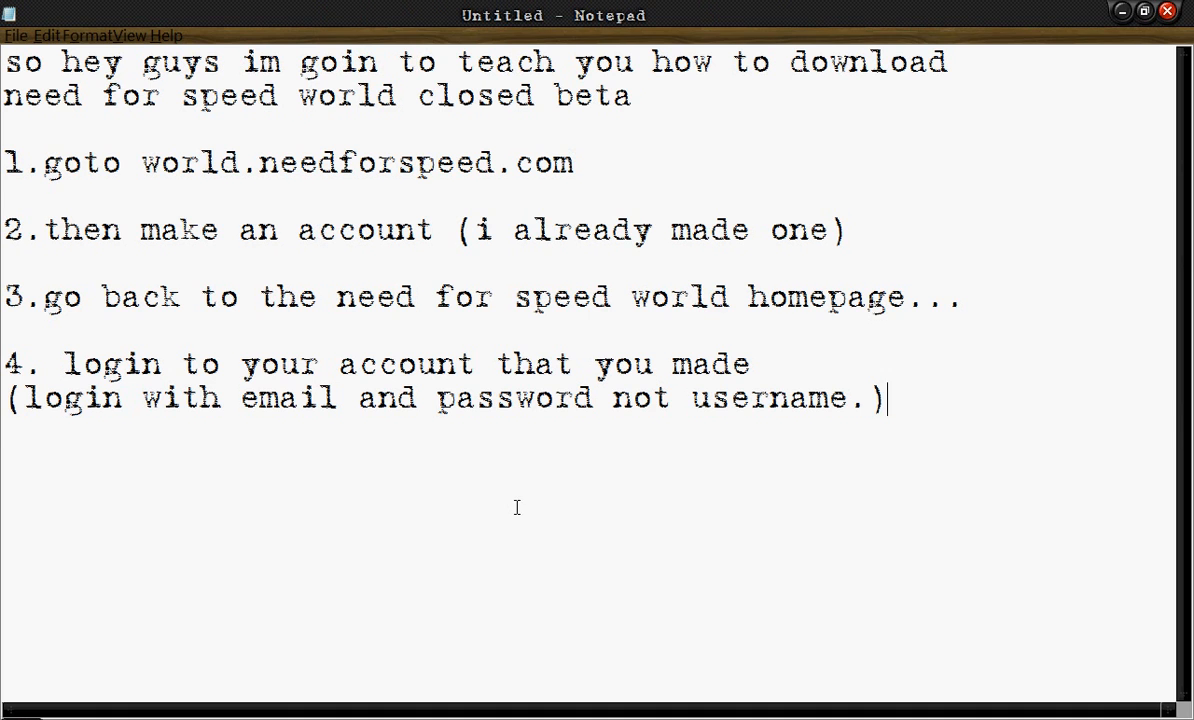
type("after")
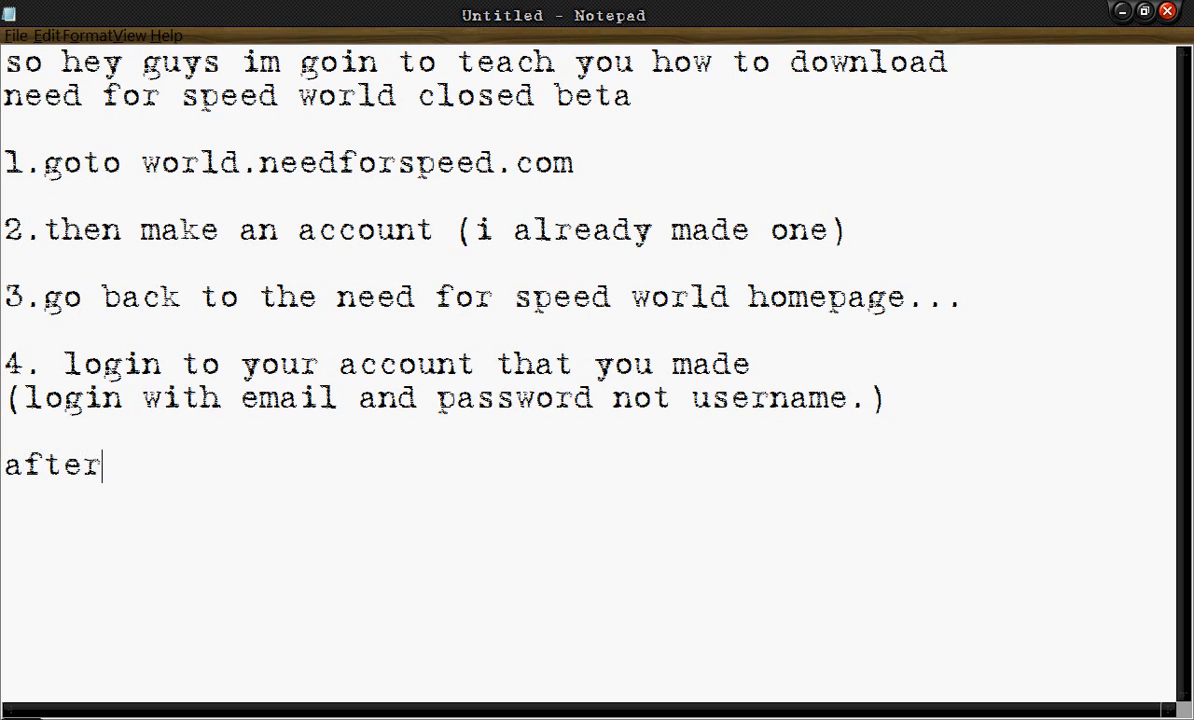